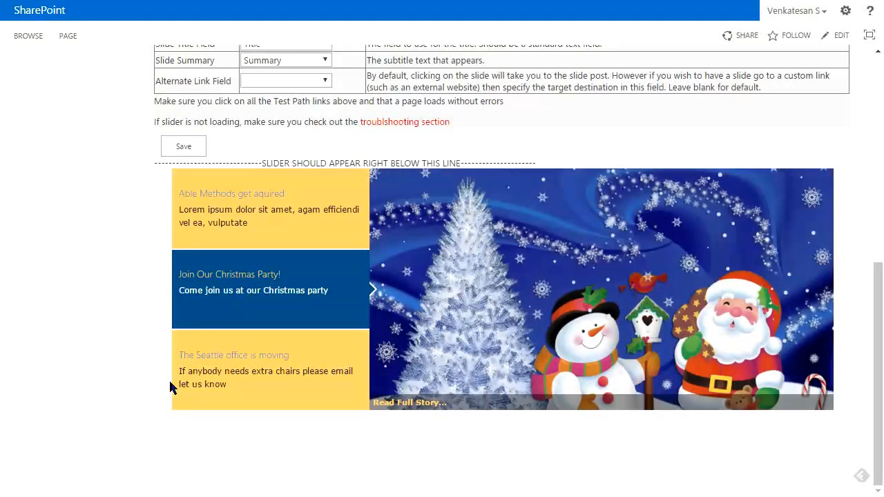
{"action": "mouse_move", "coordinate": [132, 251]}
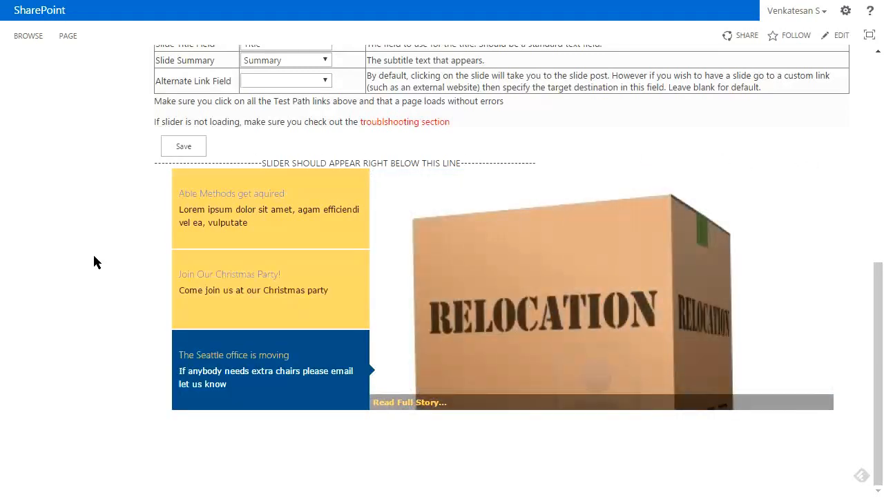
{"action": "mouse_move", "coordinate": [195, 184]}
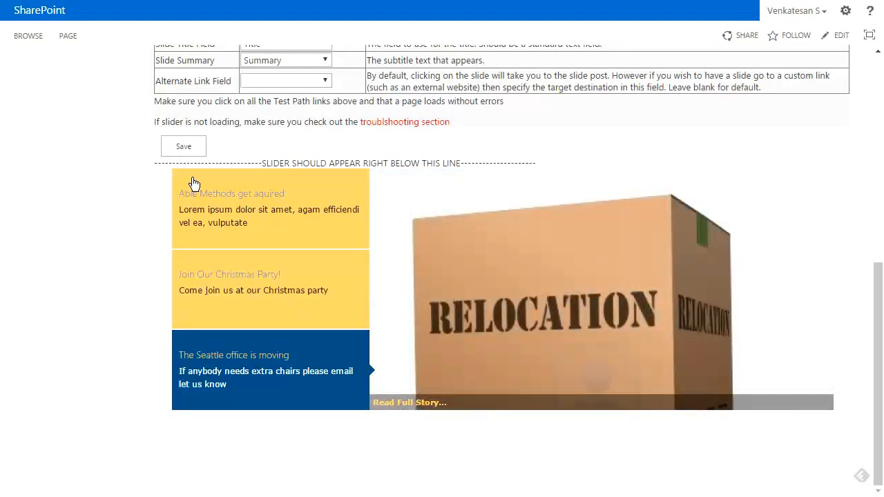
{"action": "mouse_move", "coordinate": [252, 210]}
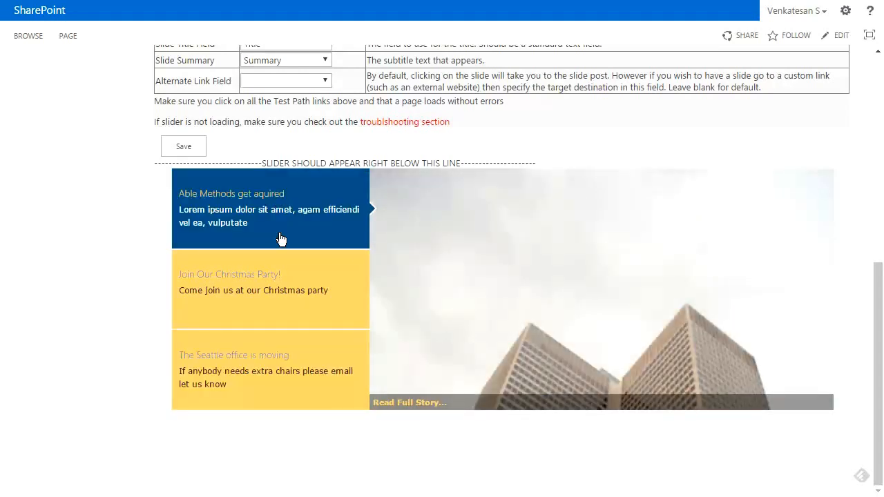
{"action": "mouse_move", "coordinate": [269, 251]}
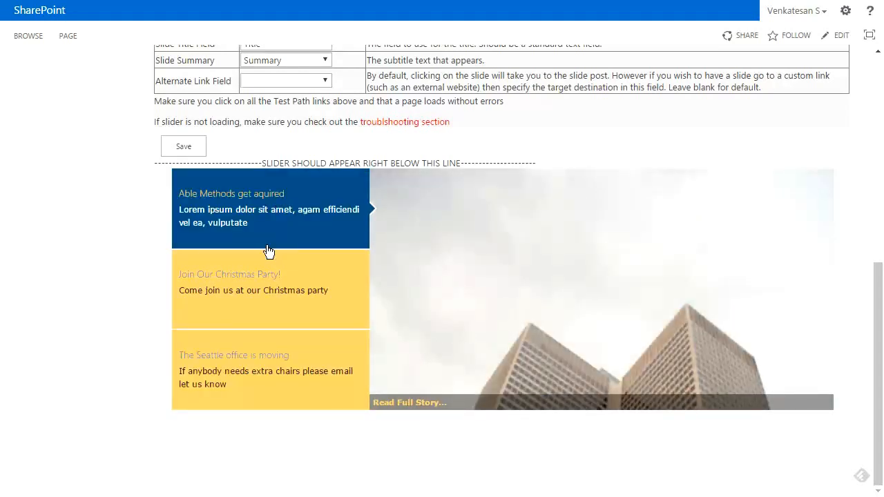
{"action": "mouse_move", "coordinate": [256, 296]}
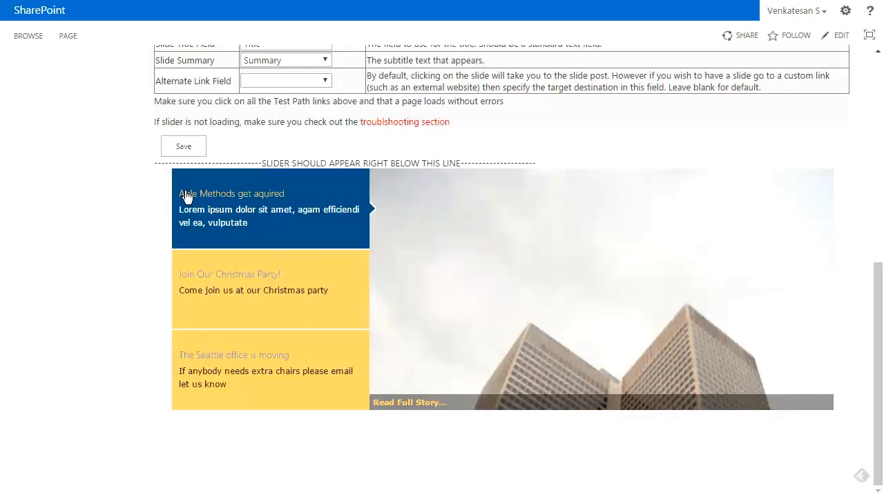
{"action": "mouse_move", "coordinate": [285, 202]}
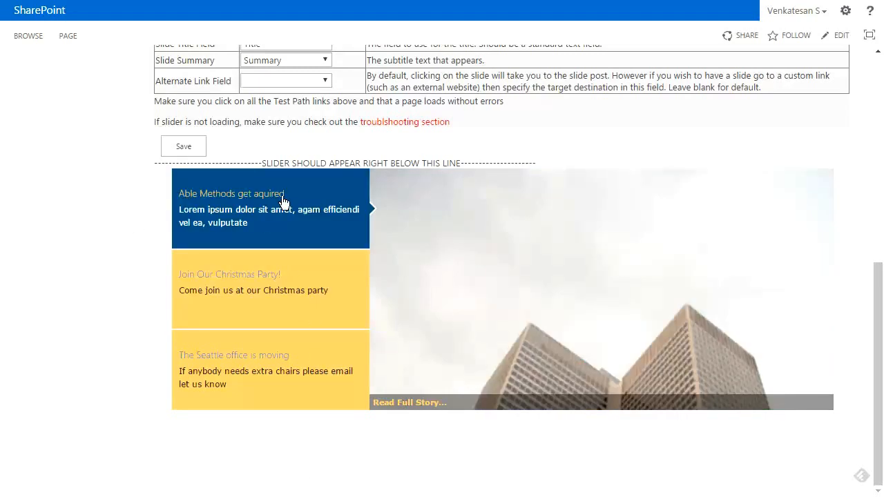
{"action": "mouse_move", "coordinate": [257, 262]}
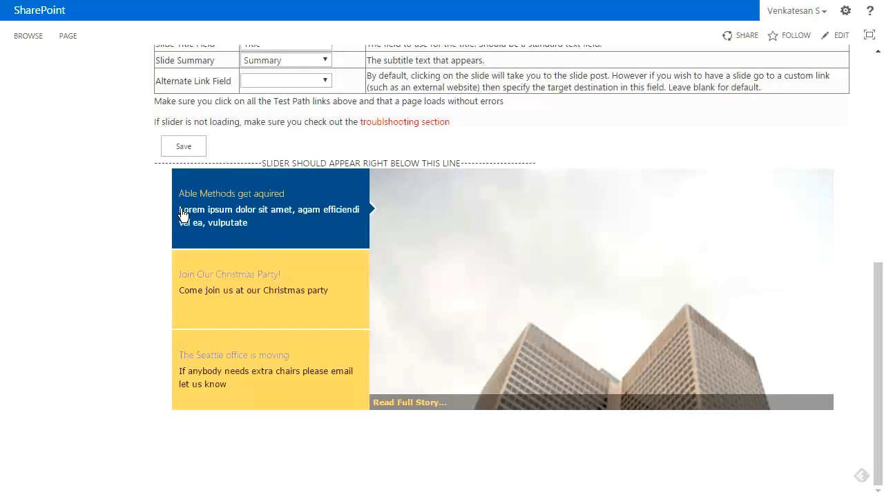
{"action": "mouse_move", "coordinate": [192, 217]}
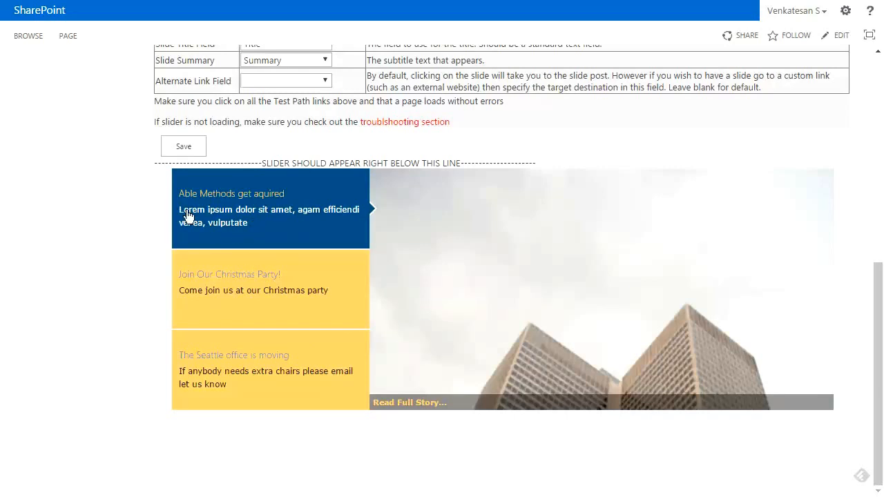
{"action": "mouse_move", "coordinate": [199, 214]}
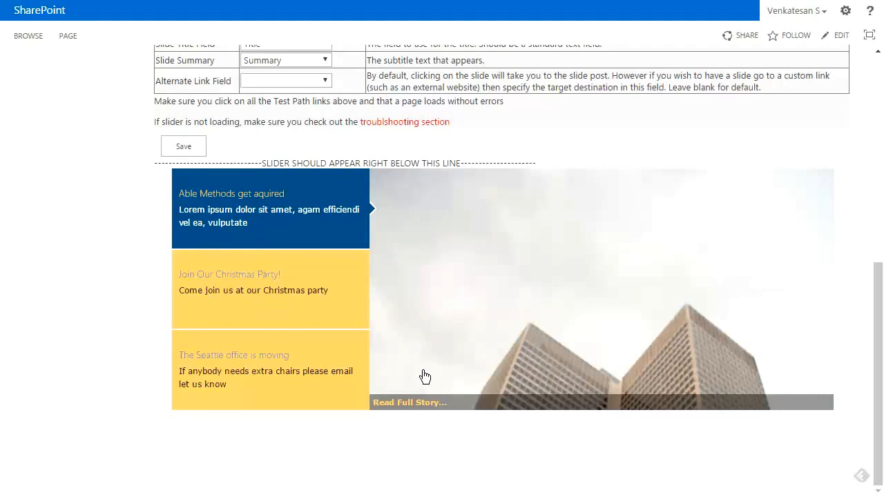
{"action": "mouse_move", "coordinate": [611, 293]}
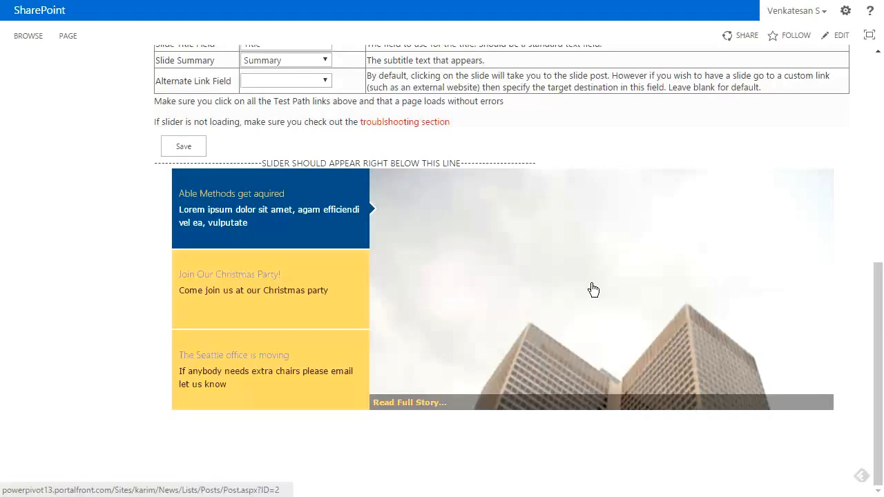
{"action": "mouse_move", "coordinate": [774, 260]}
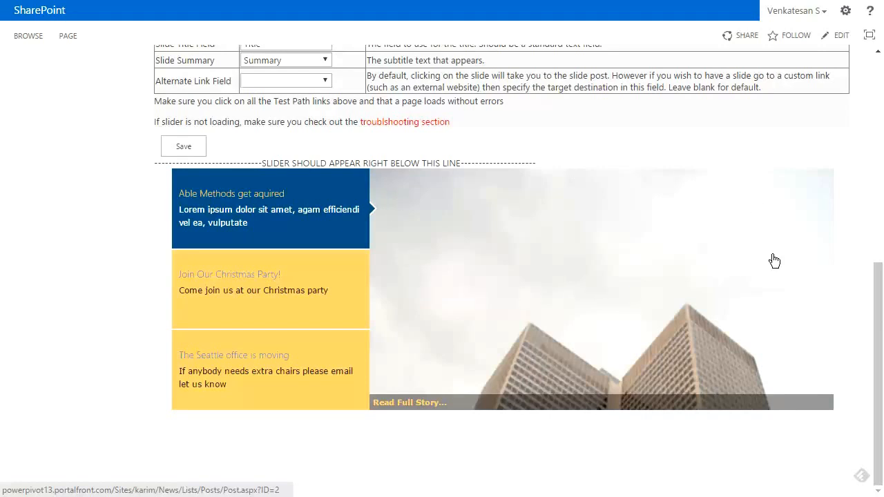
{"action": "mouse_move", "coordinate": [478, 389]}
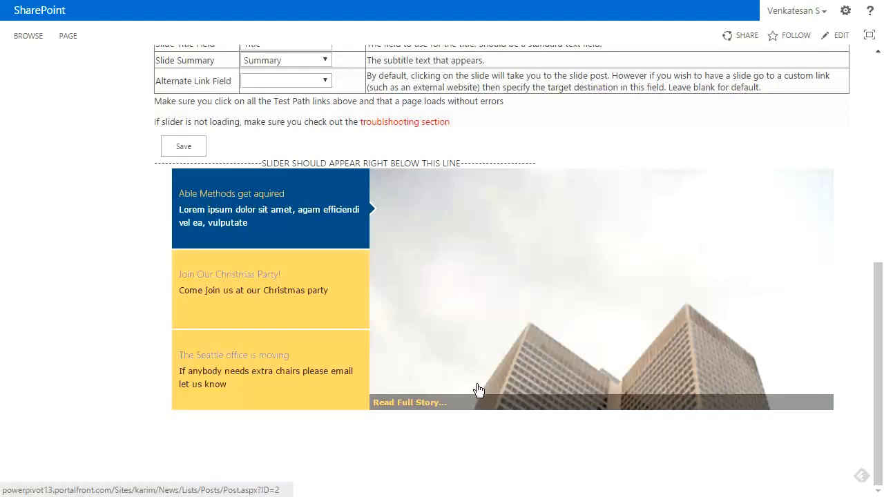
{"action": "mouse_move", "coordinate": [504, 365]}
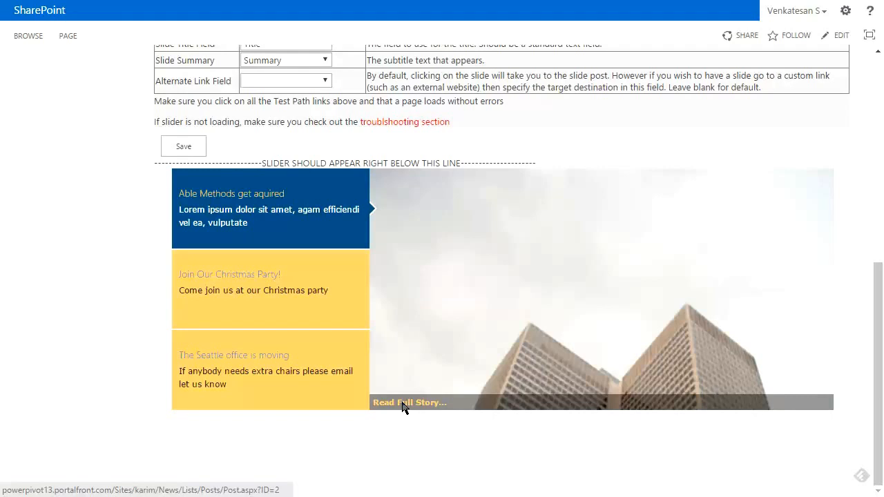
Open the Able Methods news post, then go to the News site's Site Contents page from the gear menu
{"action": "left_click", "coordinate": [409, 402]}
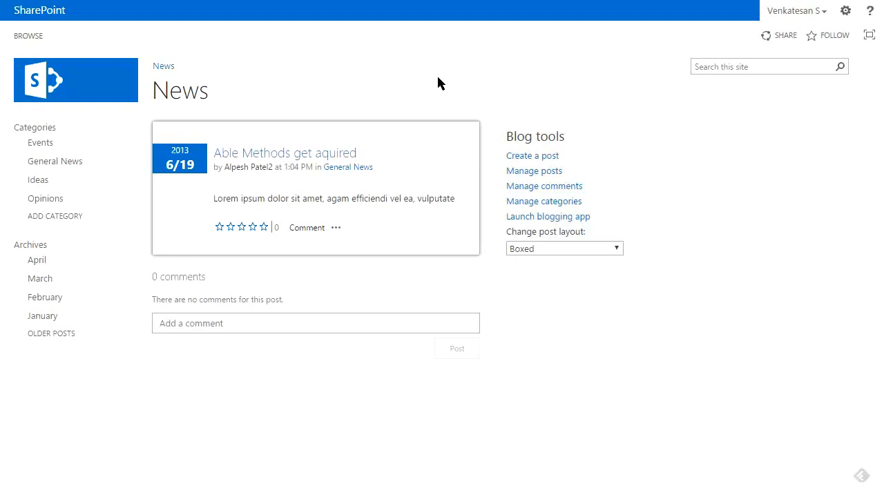
{"action": "mouse_move", "coordinate": [449, 119]}
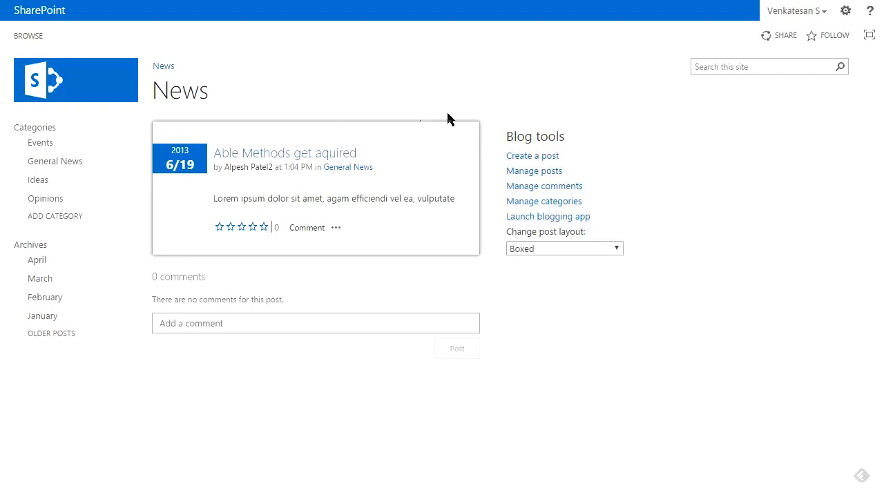
{"action": "mouse_move", "coordinate": [513, 409]}
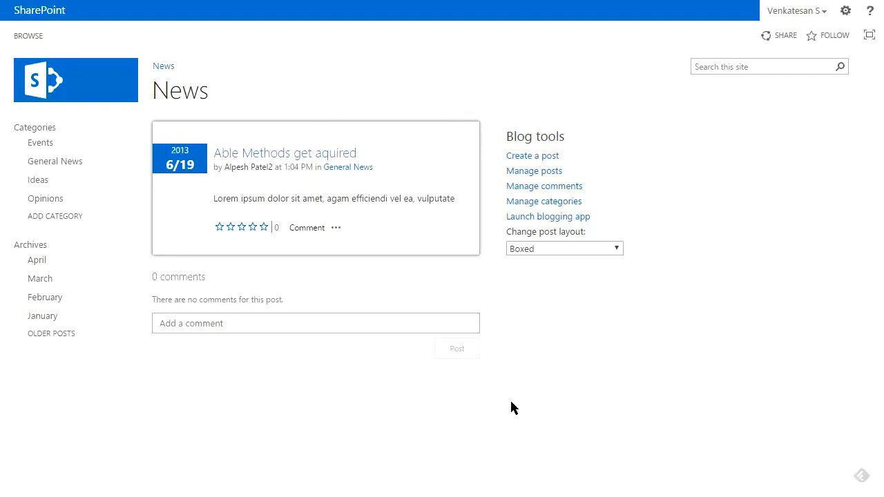
{"action": "mouse_move", "coordinate": [171, 245]}
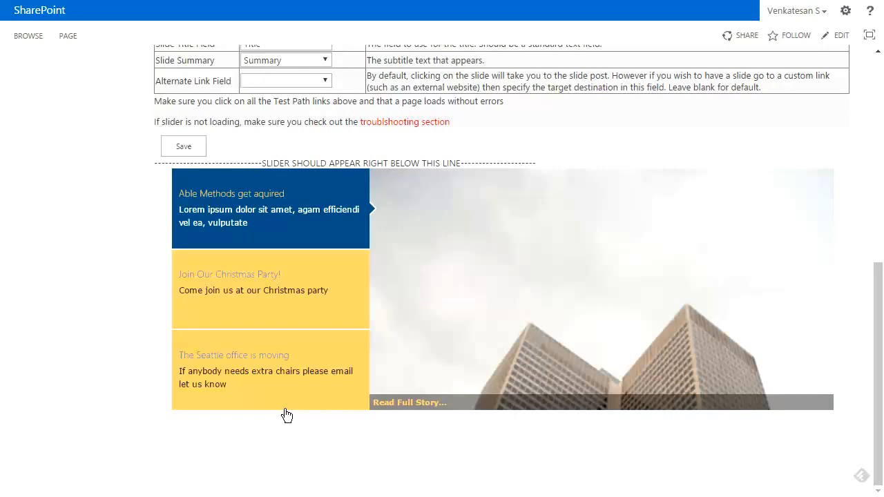
{"action": "mouse_move", "coordinate": [145, 399]}
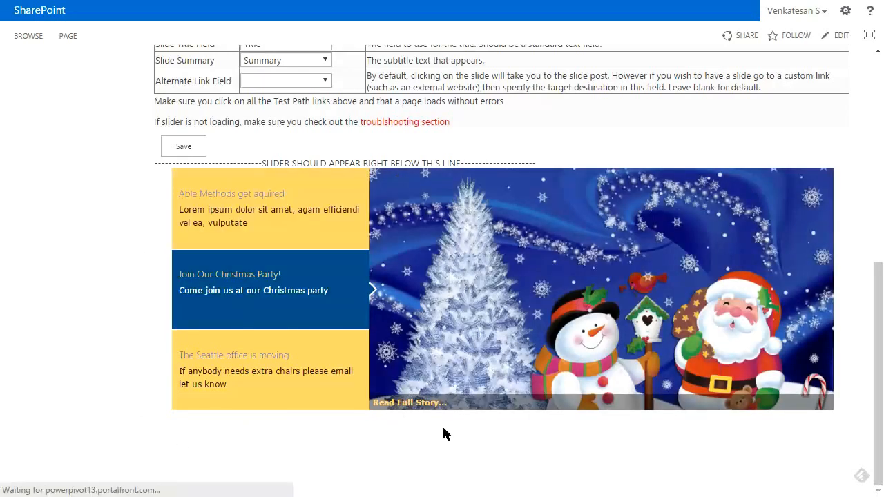
{"action": "left_click", "coordinate": [254, 290]}
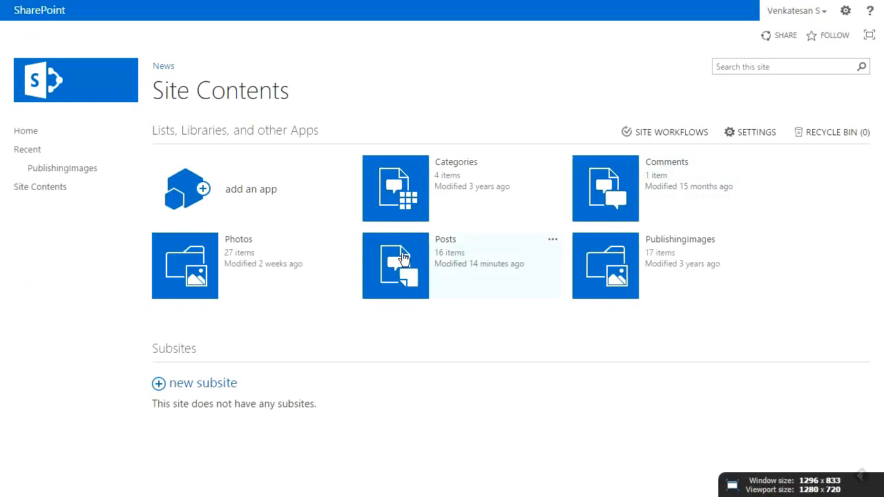
{"action": "mouse_move", "coordinate": [393, 264]}
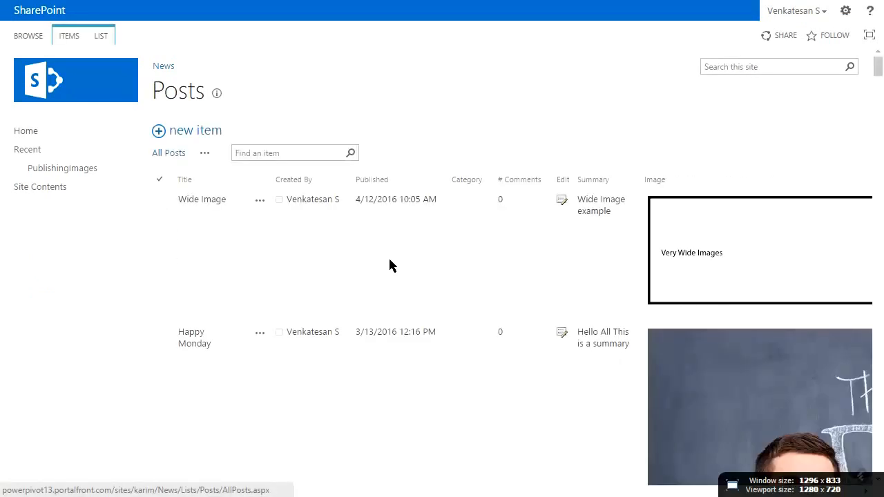
Scroll through the All Posts view to see the Wide Image and Happy Monday posts
{"action": "scroll", "scroll_direction": "down", "scroll_amount": 3}
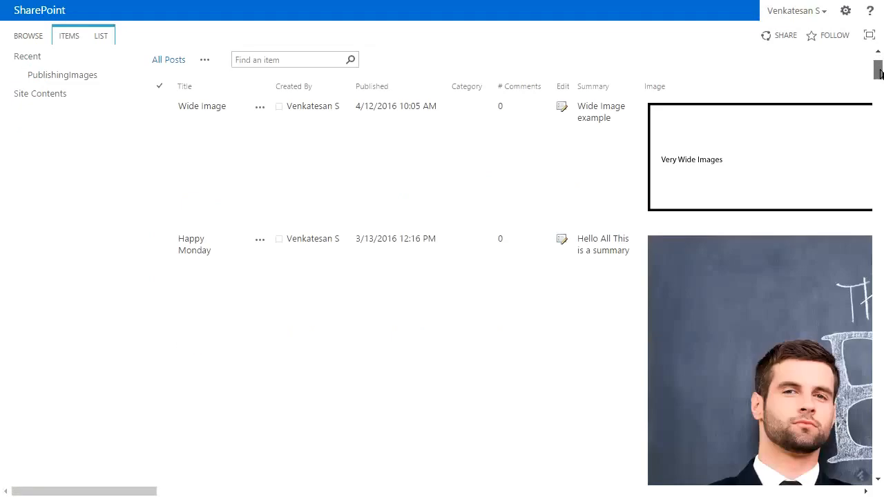
{"action": "scroll", "scroll_direction": "down", "scroll_amount": 3}
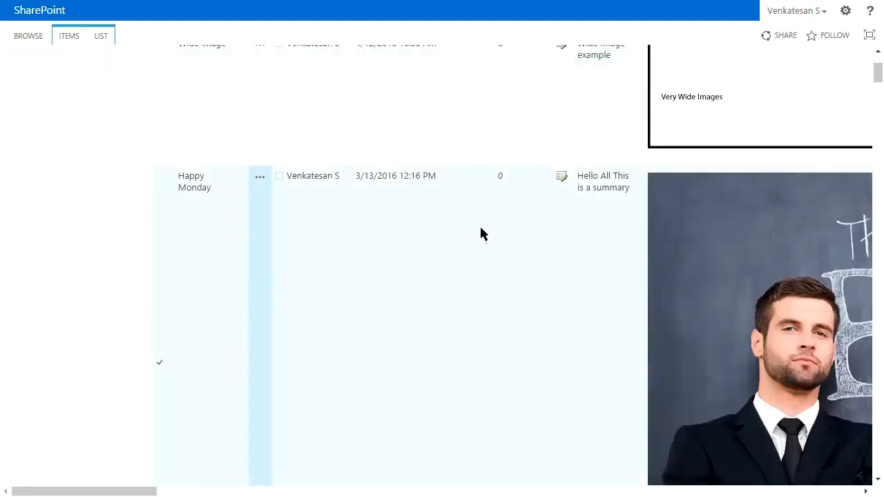
{"action": "scroll", "scroll_direction": "up", "scroll_amount": 3}
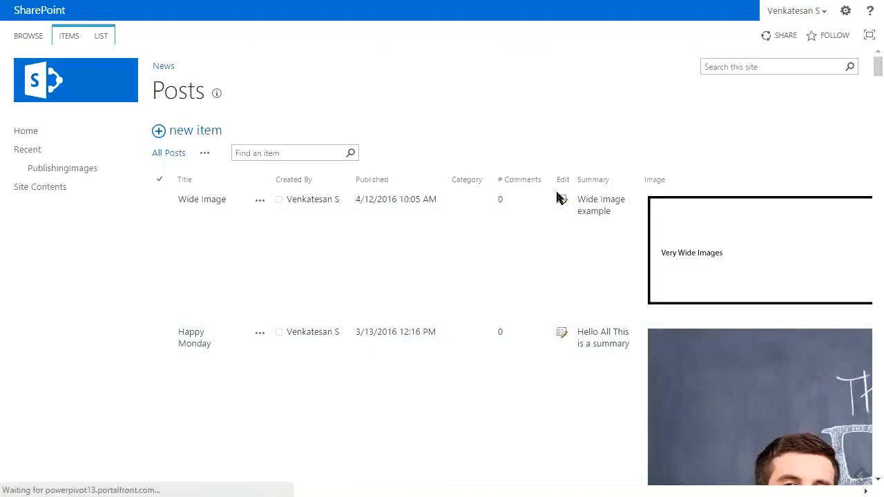
Open the Happy Monday post for editing and briefly select its title
{"action": "left_click", "coordinate": [561, 333]}
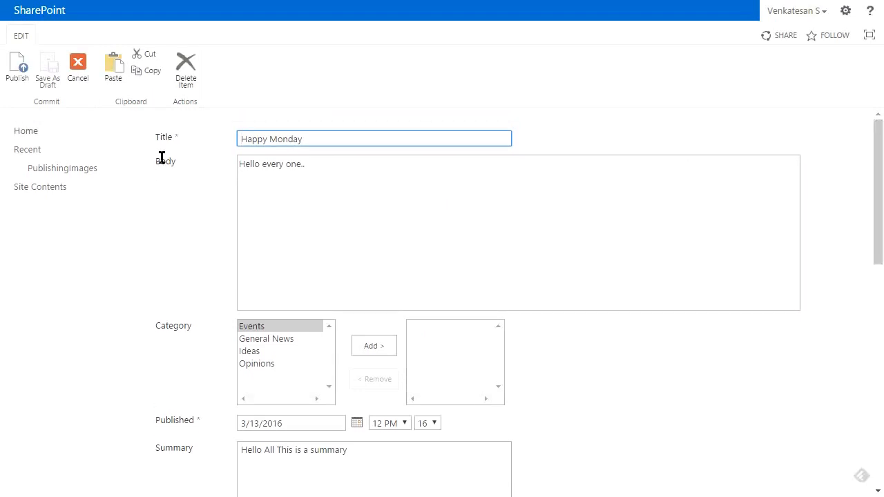
{"action": "triple_click", "coordinate": [270, 138]}
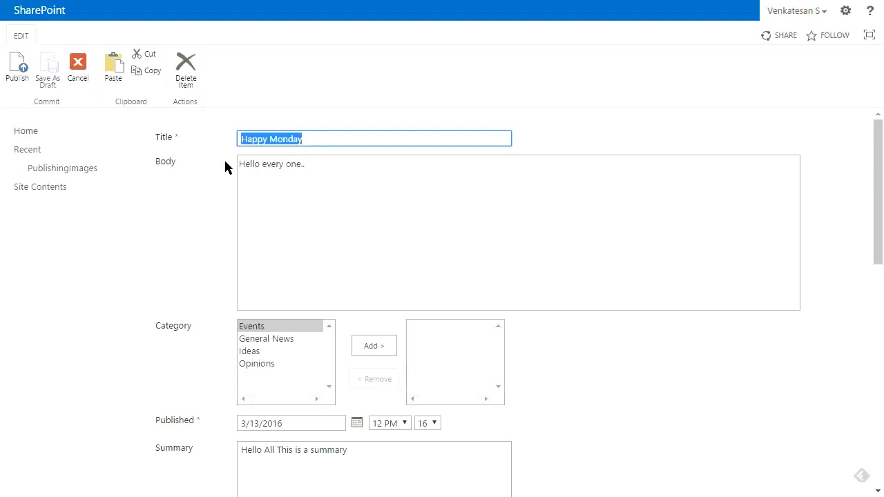
{"action": "left_click", "coordinate": [352, 171]}
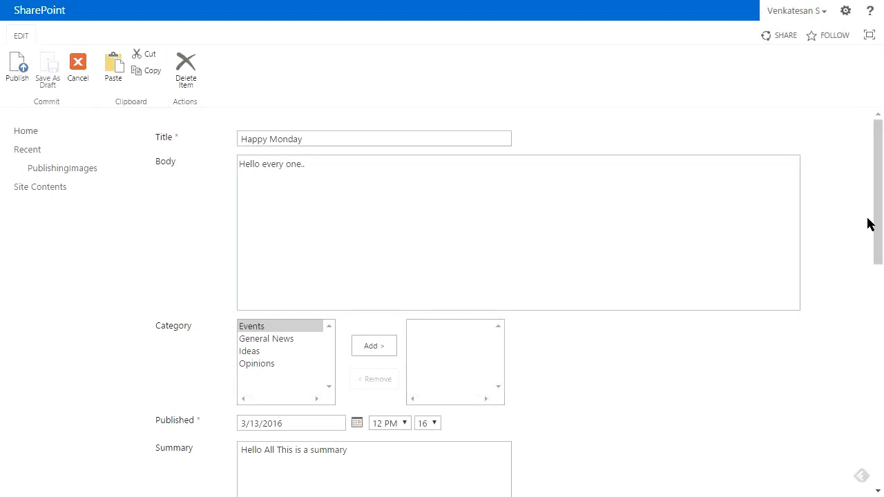
Scroll down the edit form to the Image field holding the Think BIG picture
{"action": "scroll", "scroll_direction": "down", "scroll_amount": 3}
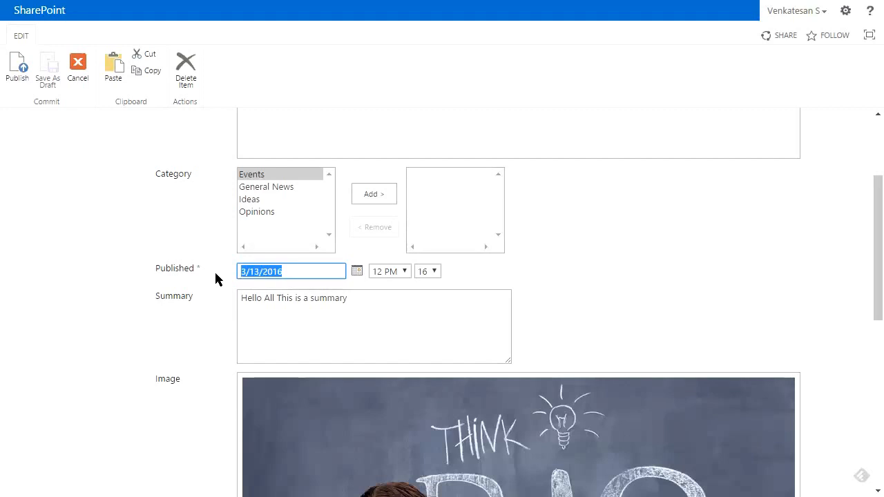
{"action": "mouse_move", "coordinate": [873, 289]}
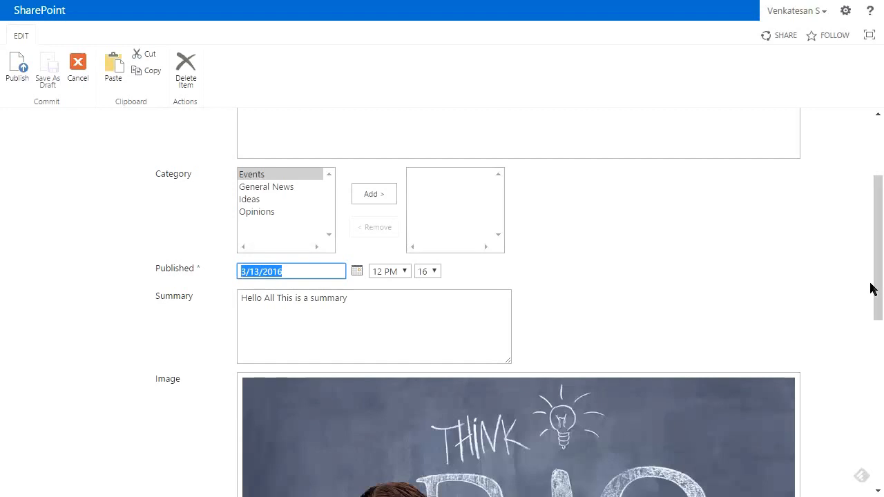
{"action": "scroll", "scroll_direction": "down", "scroll_amount": 3}
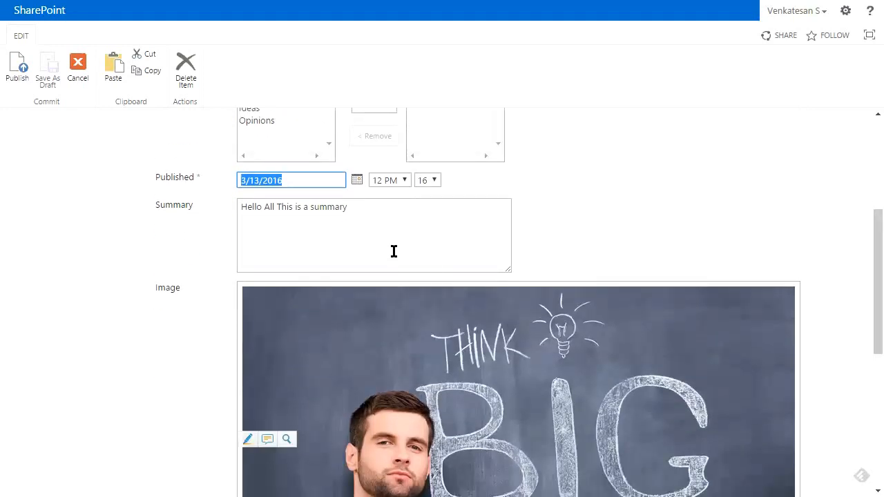
{"action": "mouse_move", "coordinate": [393, 252]}
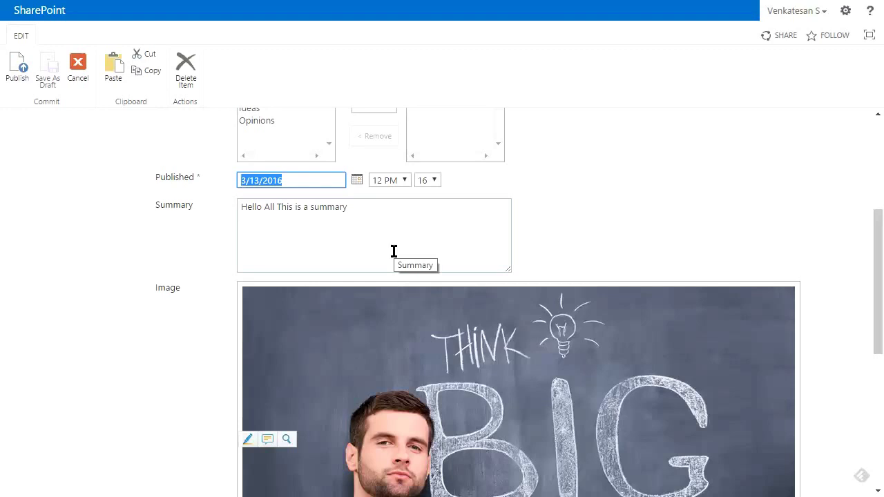
{"action": "mouse_move", "coordinate": [373, 225]}
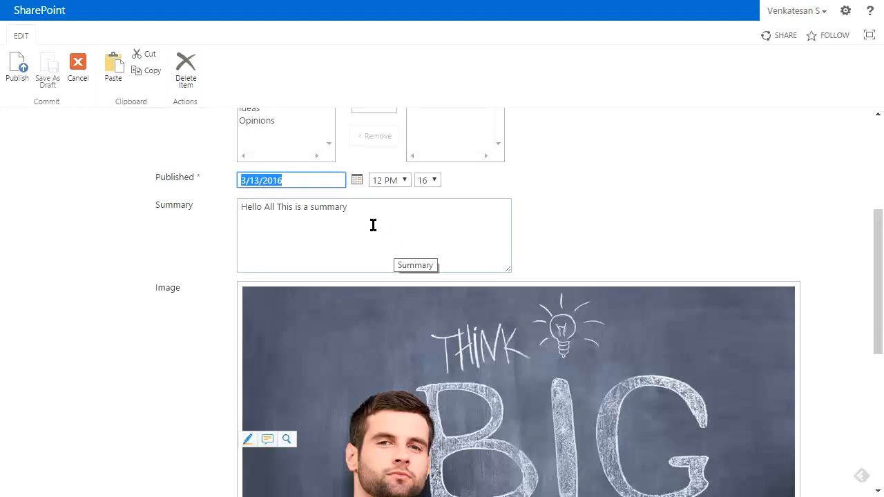
{"action": "scroll", "scroll_direction": "down", "scroll_amount": 3}
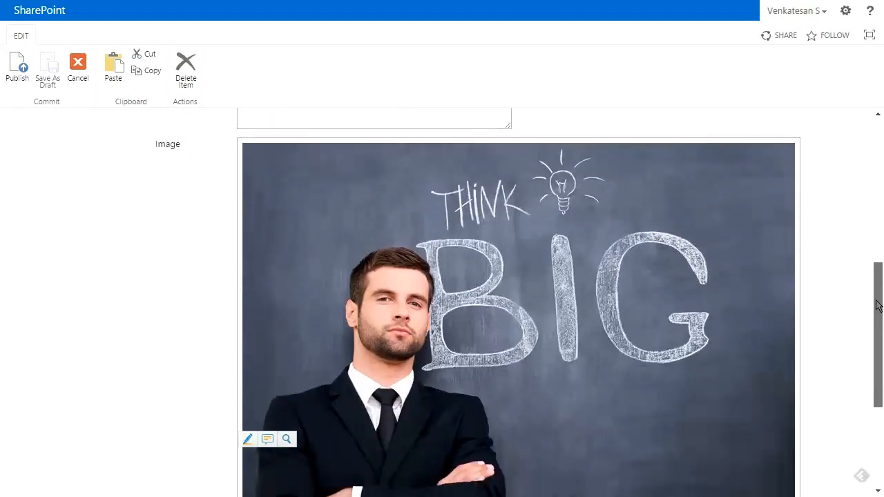
{"action": "scroll", "scroll_direction": "down", "scroll_amount": 3}
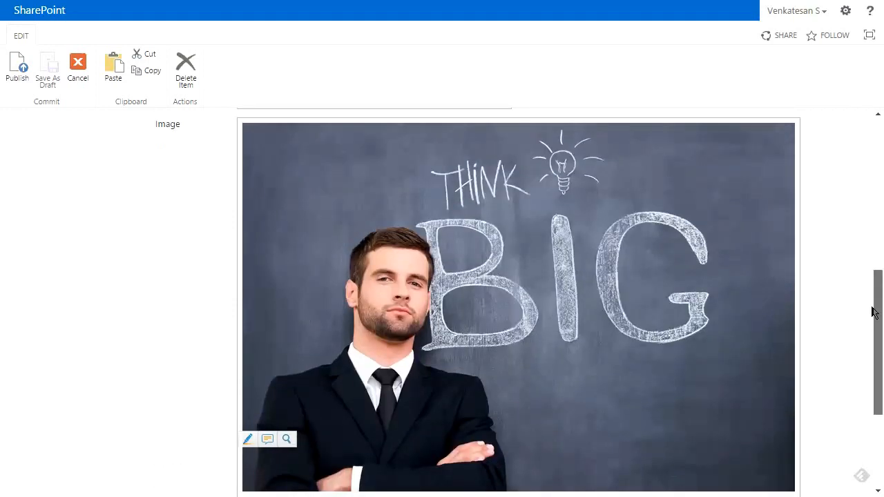
{"action": "left_click", "coordinate": [497, 270]}
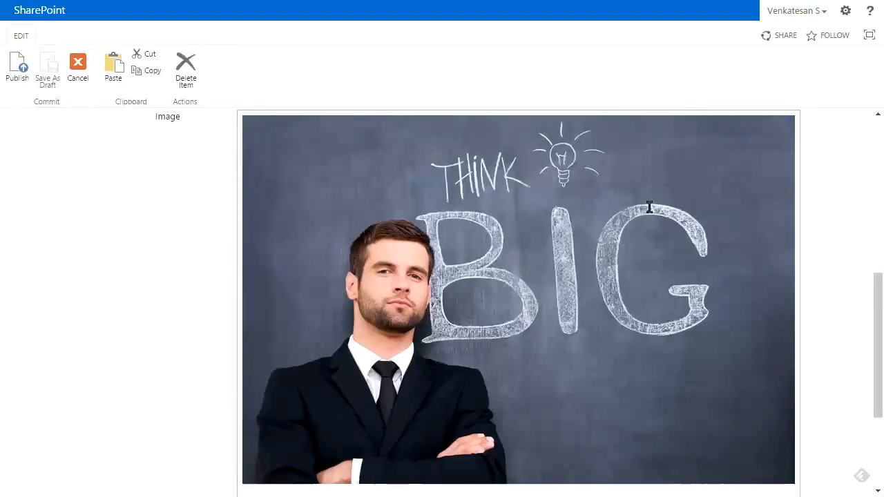
Select the existing picture and start inserting a picture by web address
{"action": "left_click", "coordinate": [431, 296]}
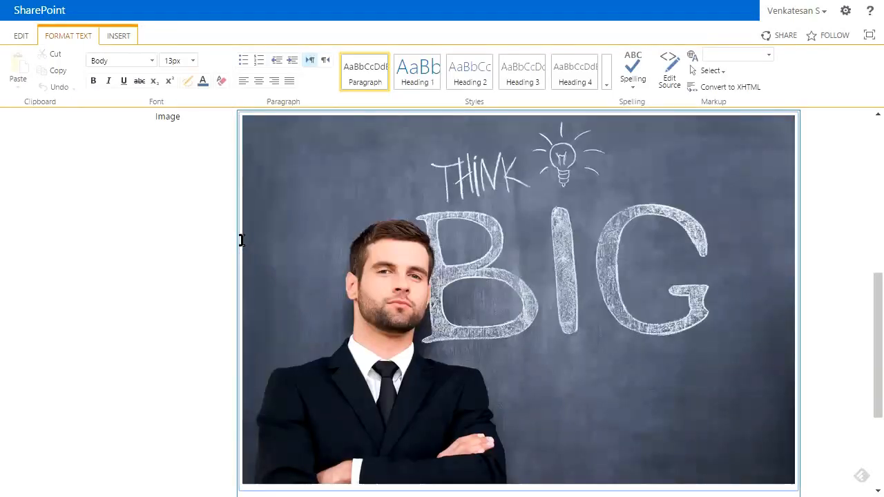
{"action": "left_click", "coordinate": [119, 35]}
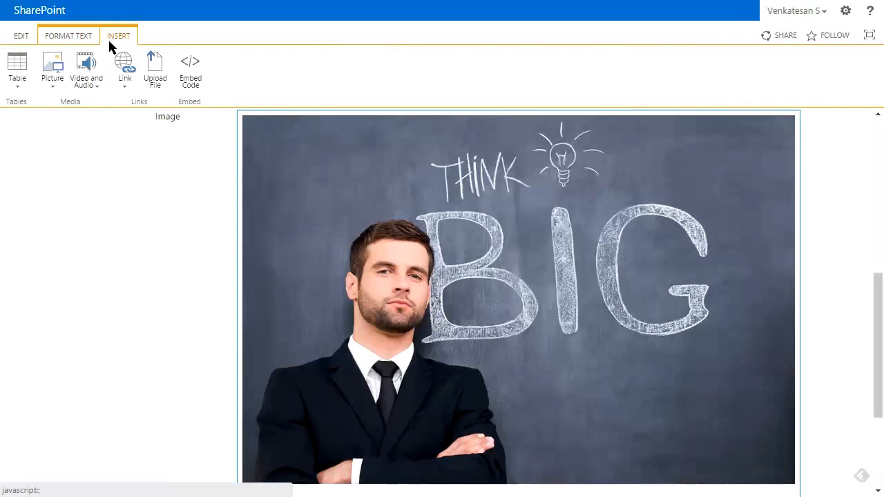
{"action": "left_click", "coordinate": [50, 69]}
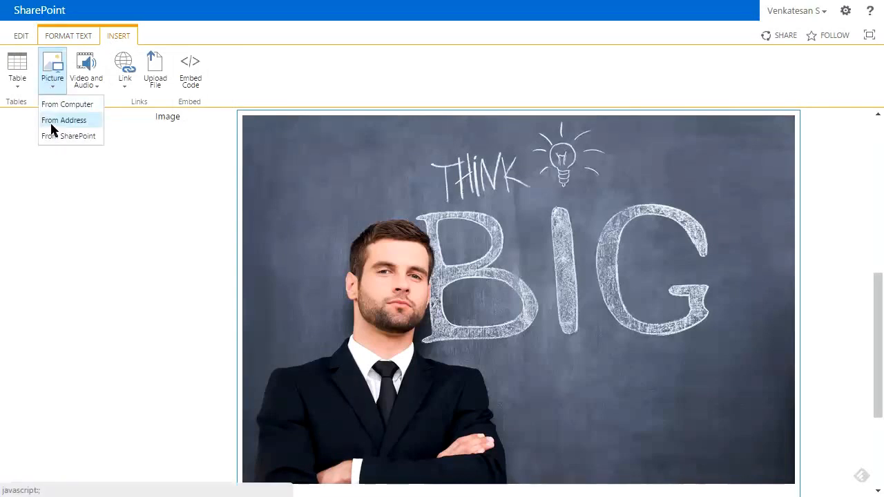
{"action": "mouse_move", "coordinate": [66, 105]}
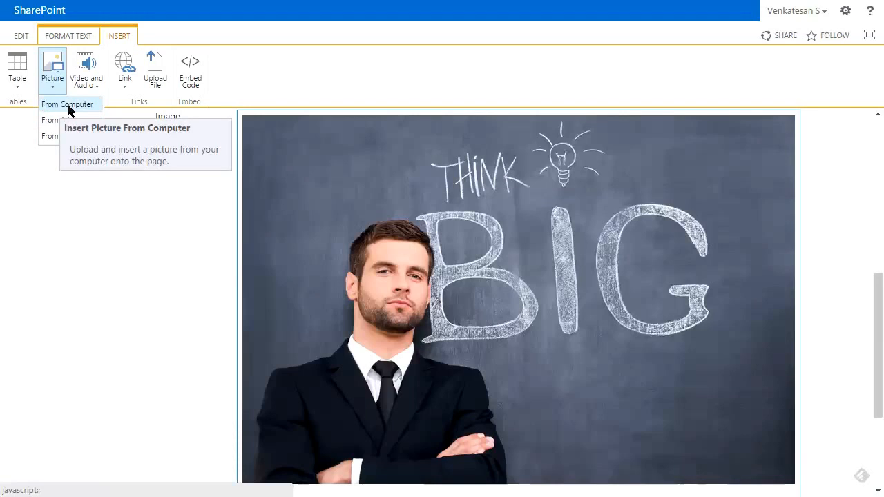
{"action": "left_click", "coordinate": [66, 103]}
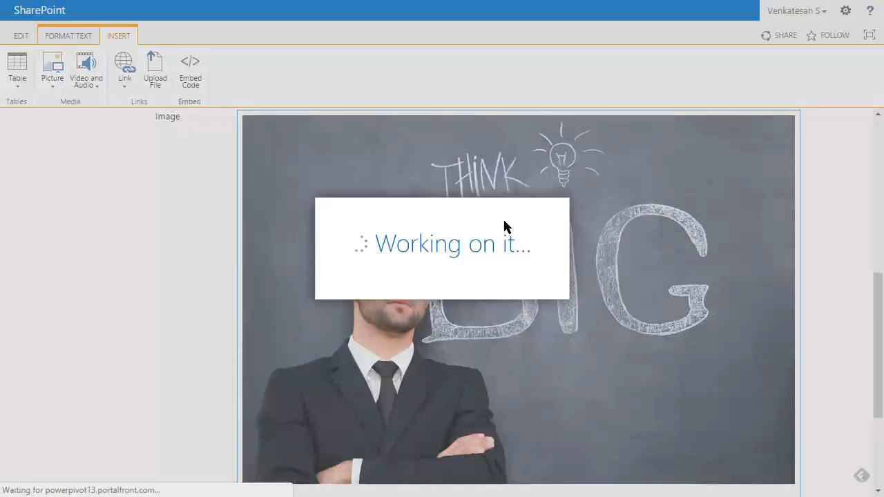
Cancel the From Address dialog and reopen the Picture insert choices
{"action": "left_click", "coordinate": [52, 67]}
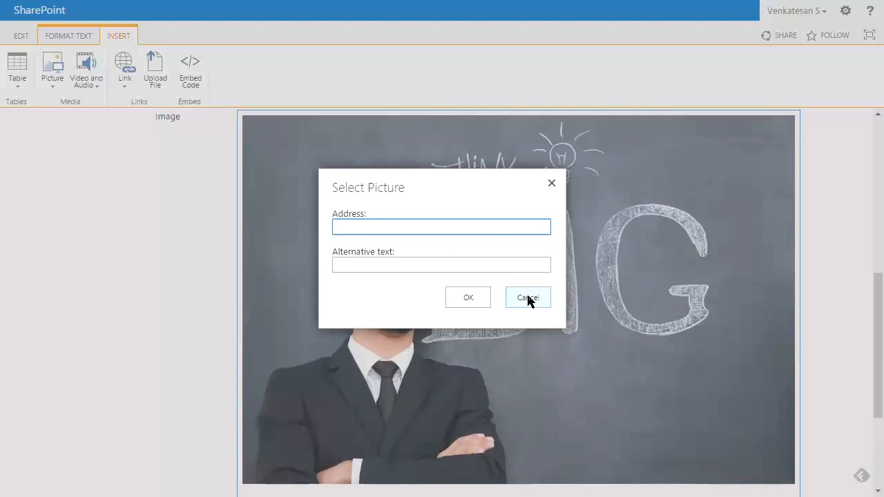
{"action": "left_click", "coordinate": [527, 296]}
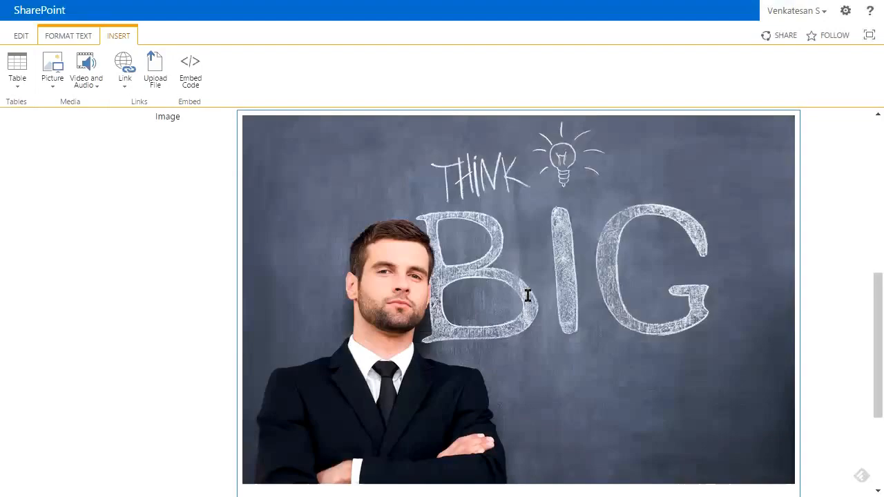
{"action": "left_click", "coordinate": [53, 66]}
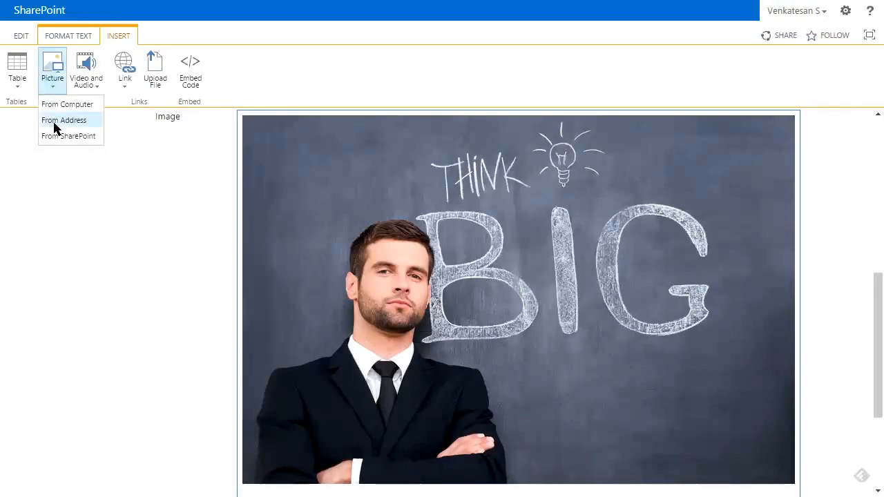
{"action": "mouse_move", "coordinate": [69, 315]}
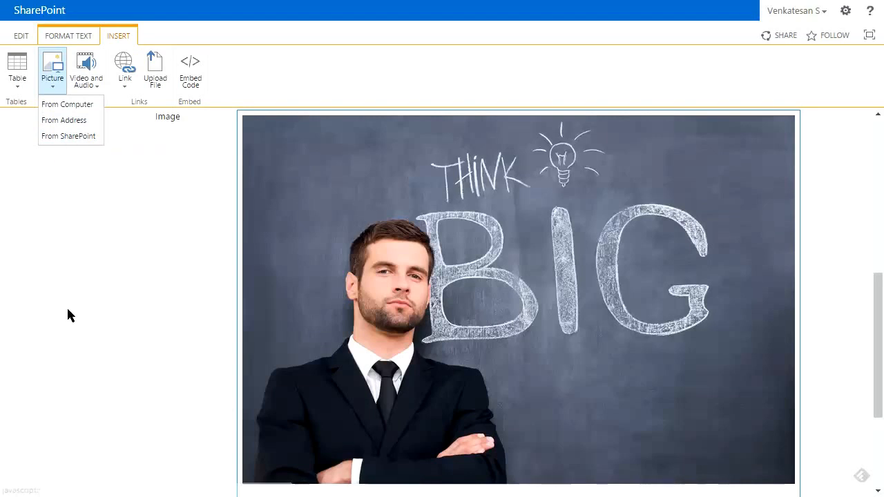
{"action": "mouse_move", "coordinate": [141, 251]}
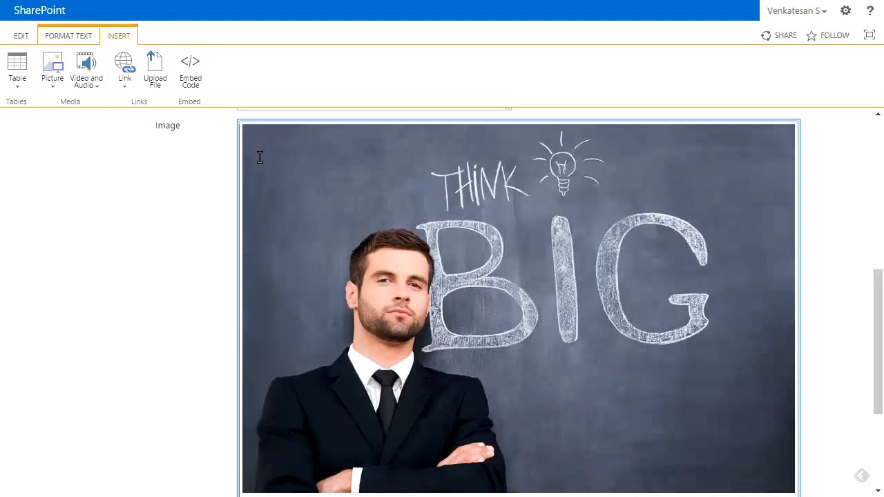
{"action": "mouse_move", "coordinate": [786, 265]}
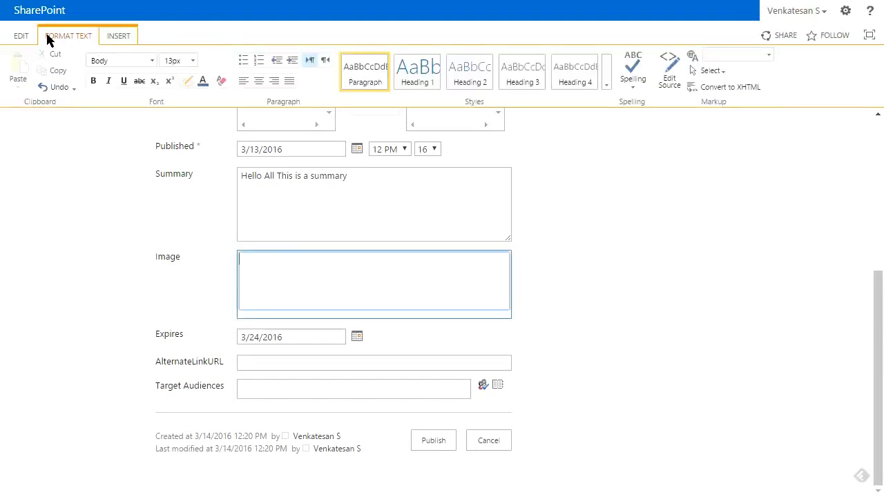
Choose the Think BIG photo dreamstime_s_46357589.jpg from the computer for upload
{"action": "left_click", "coordinate": [119, 36]}
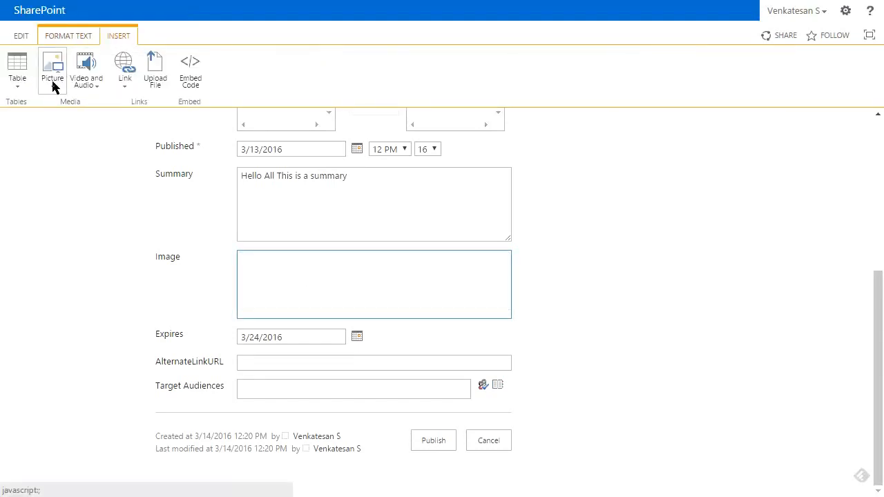
{"action": "left_click", "coordinate": [51, 66]}
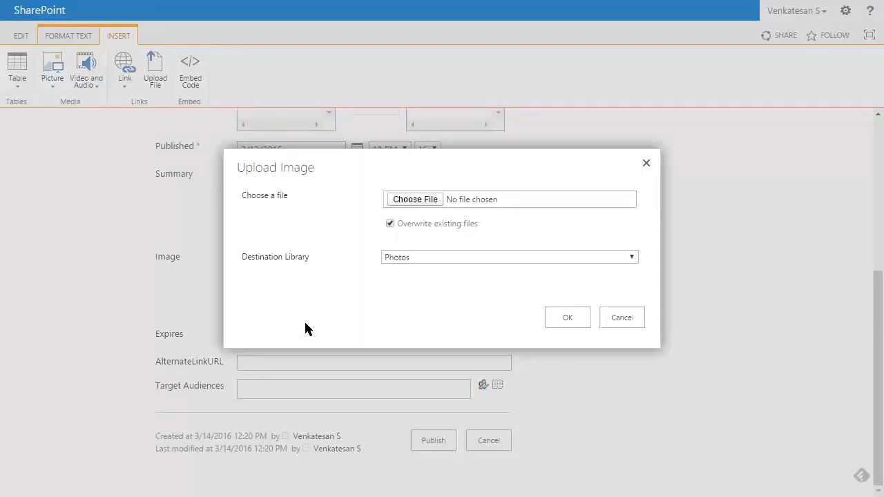
{"action": "left_click", "coordinate": [414, 199]}
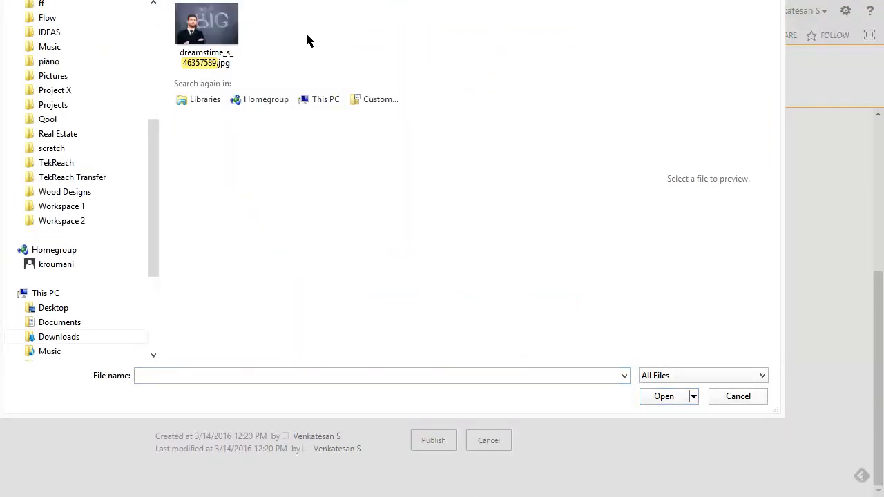
{"action": "left_click", "coordinate": [208, 25]}
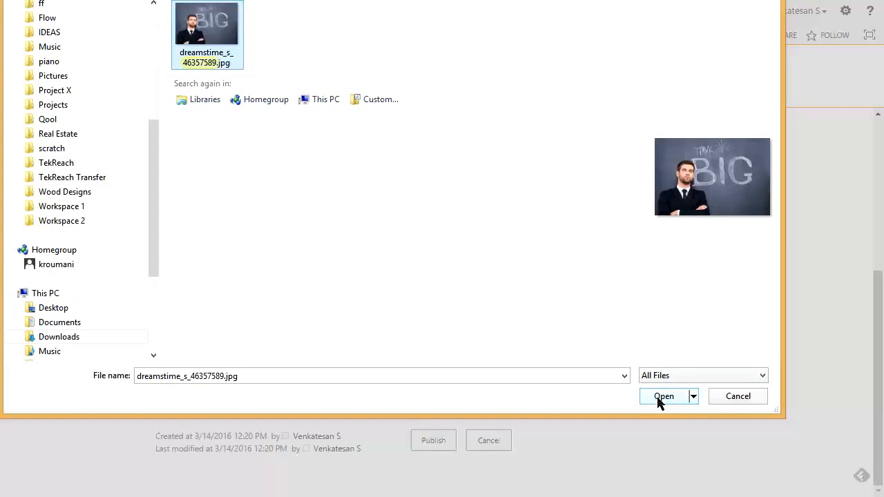
{"action": "left_click", "coordinate": [663, 396]}
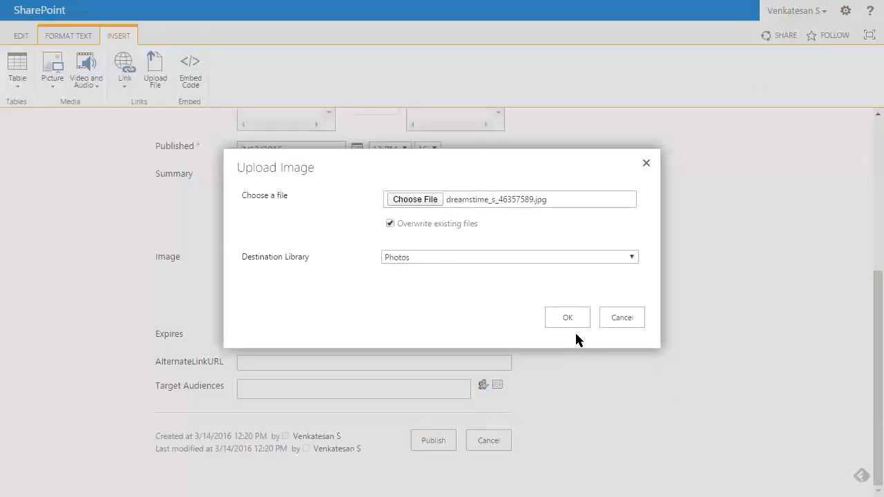
Upload the photo to the Photos library so it appears in the post's Image field
{"action": "left_click", "coordinate": [566, 316]}
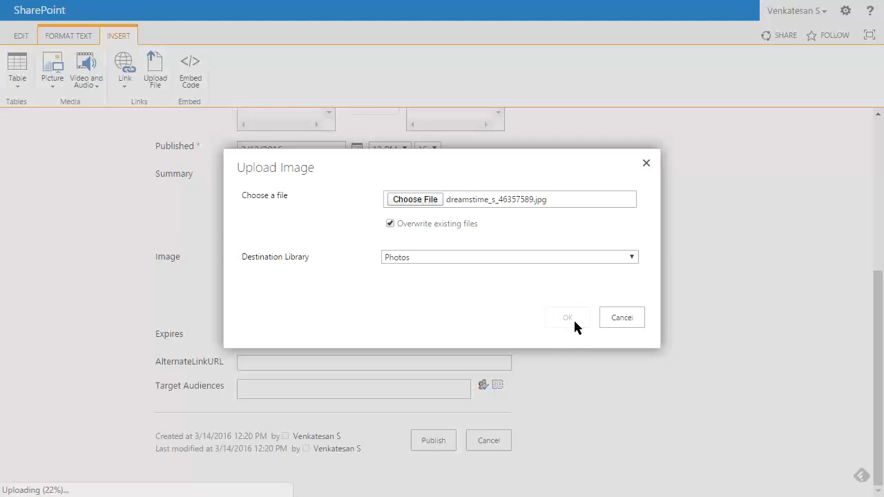
{"action": "left_click", "coordinate": [566, 316]}
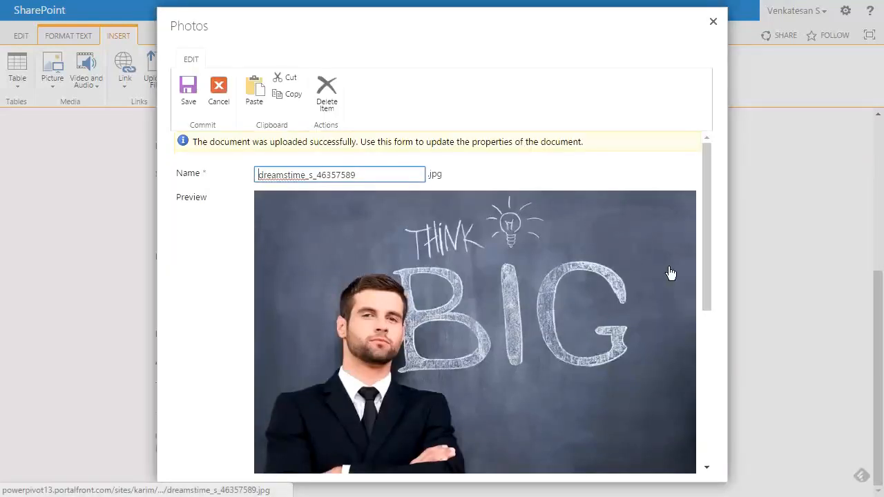
{"action": "scroll", "scroll_direction": "down", "scroll_amount": 3}
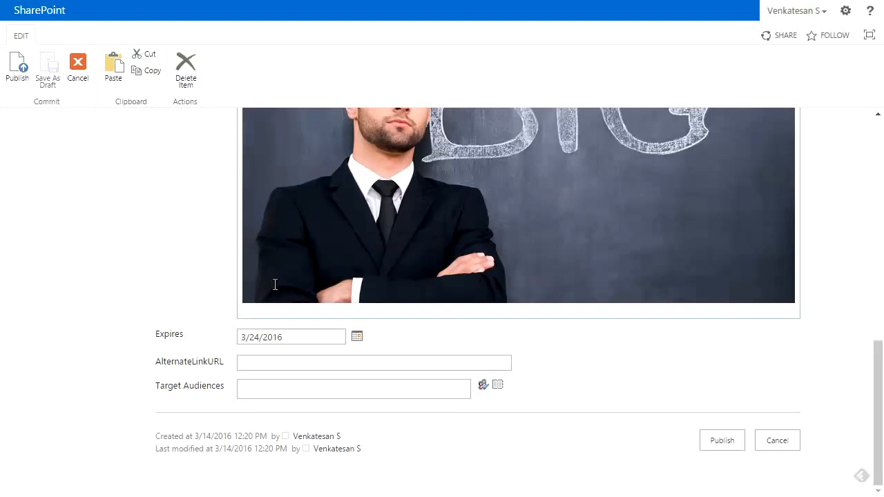
{"action": "mouse_move", "coordinate": [158, 337]}
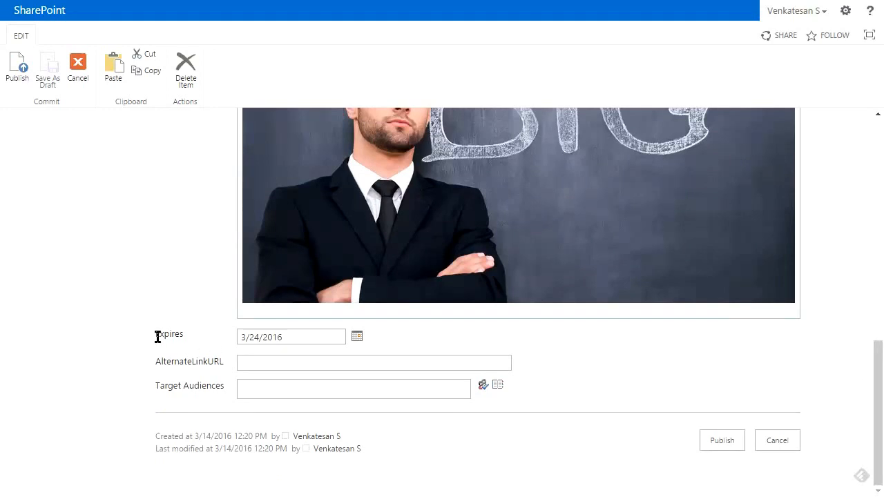
Change the Expires date year from 2016 to 2018, giving 3/24/2018
{"action": "left_click", "coordinate": [290, 337]}
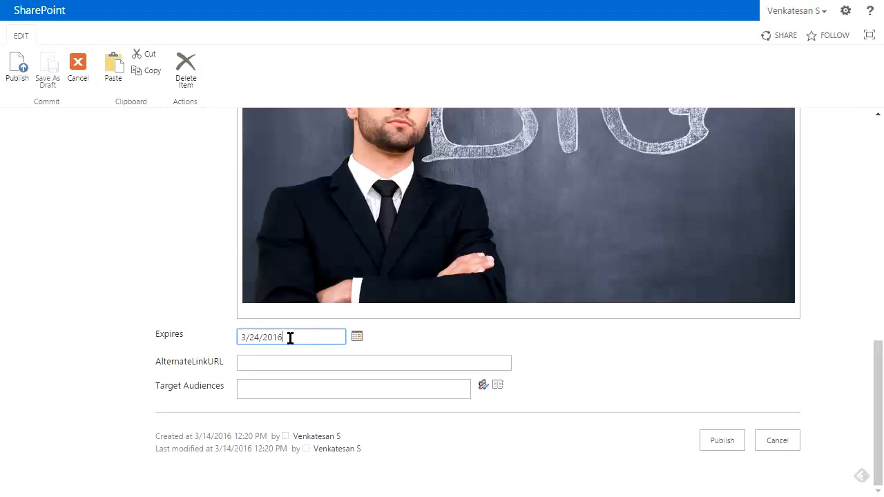
{"action": "mouse_move", "coordinate": [316, 210]}
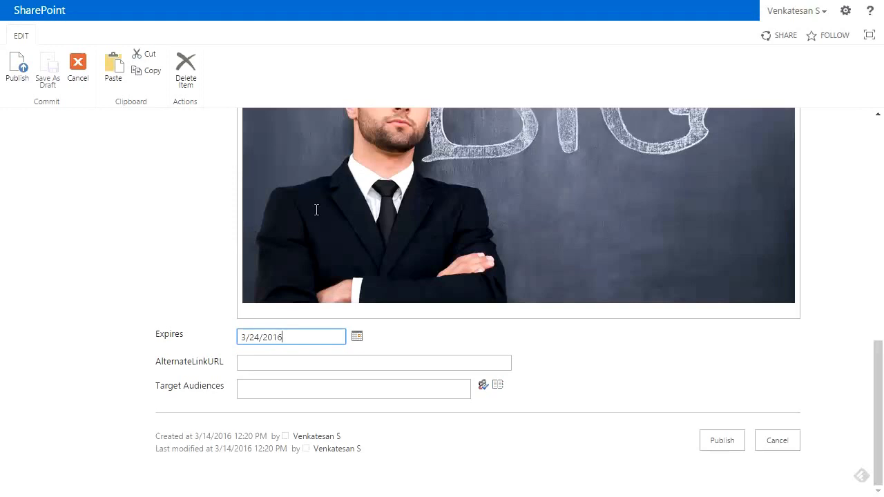
{"action": "mouse_move", "coordinate": [262, 140]}
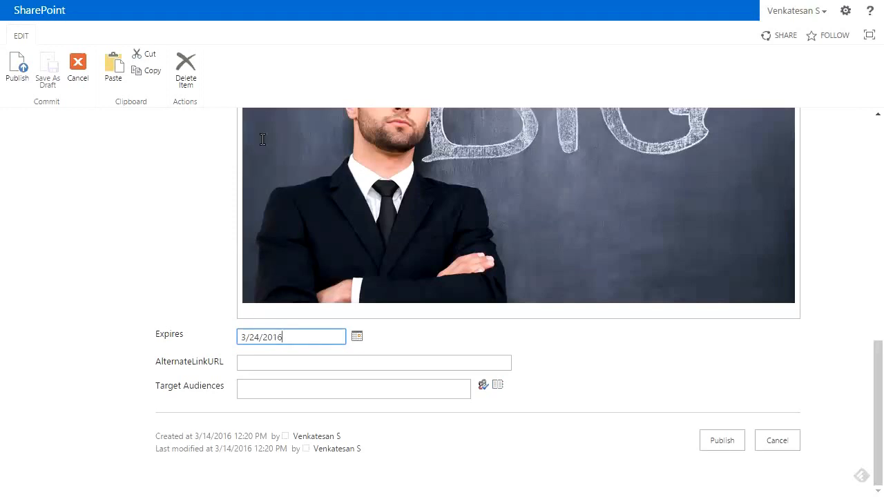
{"action": "left_click", "coordinate": [356, 335]}
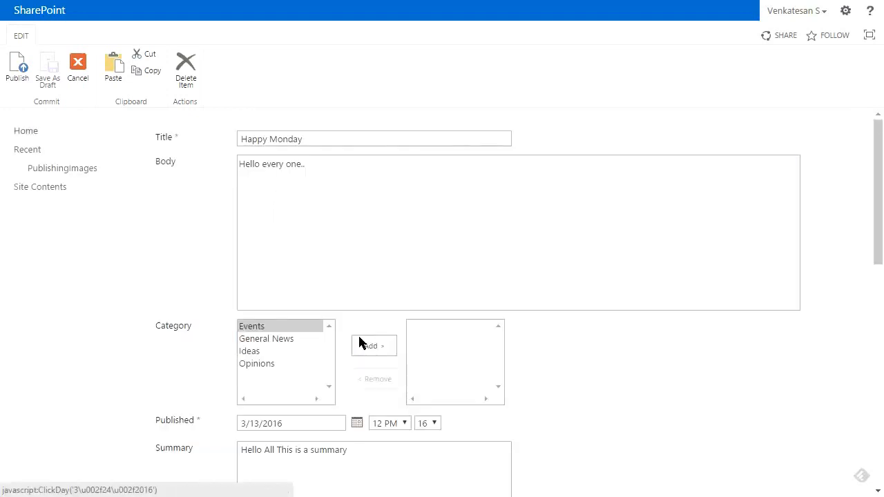
{"action": "scroll", "scroll_direction": "down", "scroll_amount": 3}
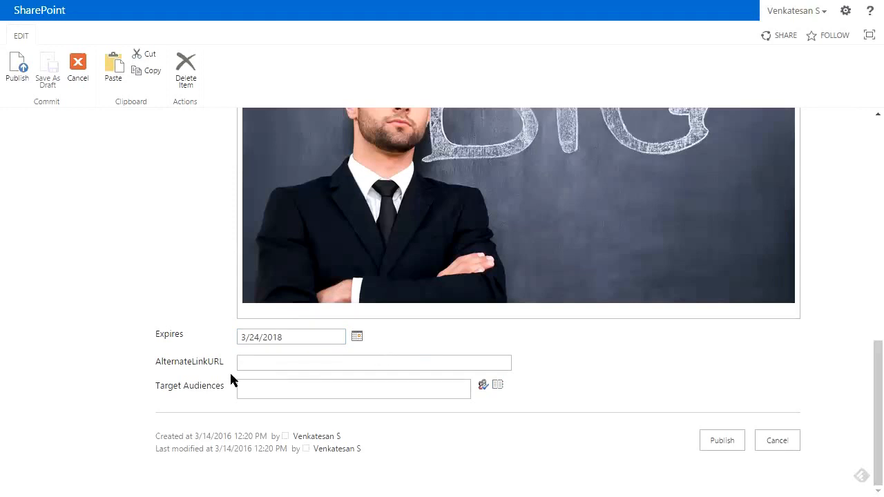
Leave AlternateLinkURL blank and publish the post, returning to the Slider-Responsive page
{"action": "left_click", "coordinate": [373, 362]}
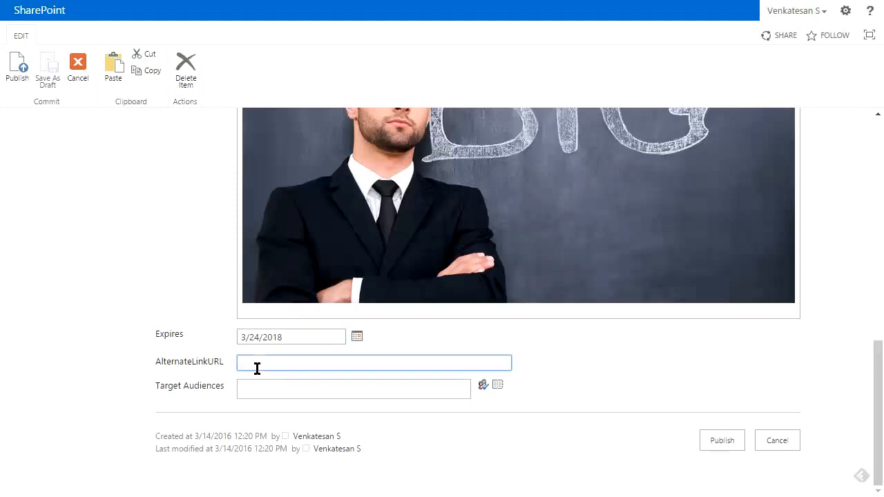
{"action": "mouse_move", "coordinate": [246, 366]}
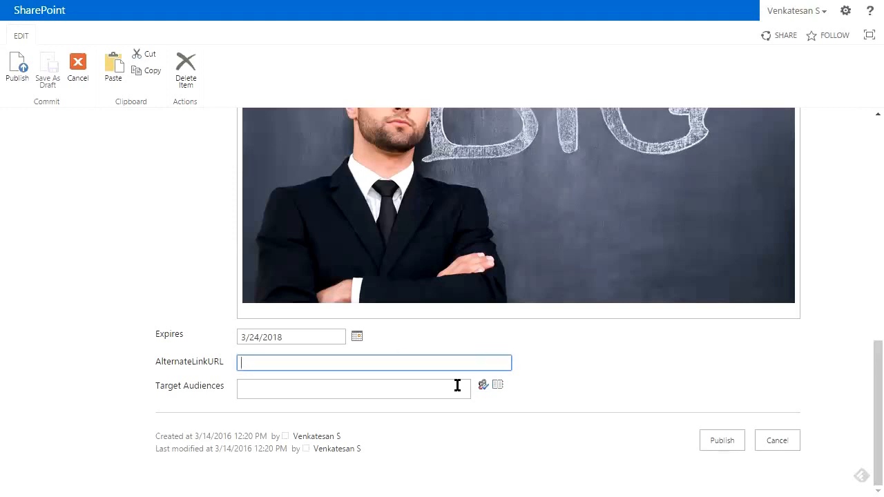
{"action": "mouse_move", "coordinate": [419, 275]}
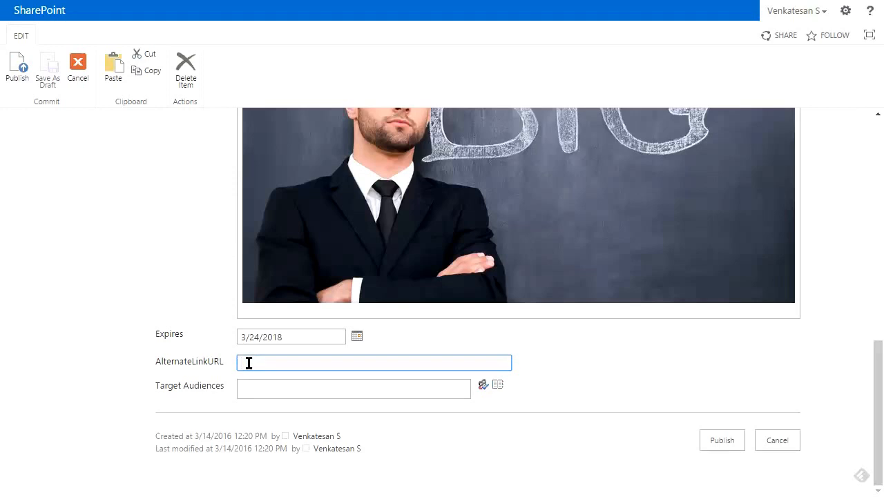
{"action": "mouse_move", "coordinate": [248, 362]}
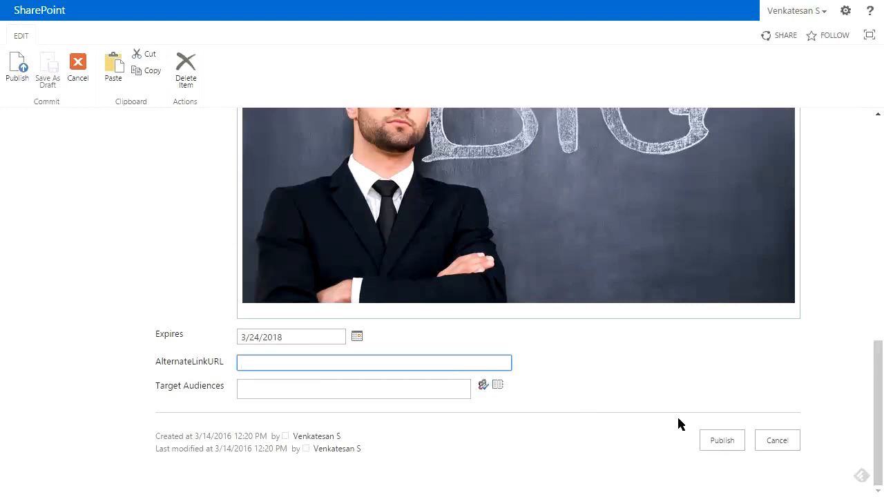
{"action": "left_click", "coordinate": [721, 439]}
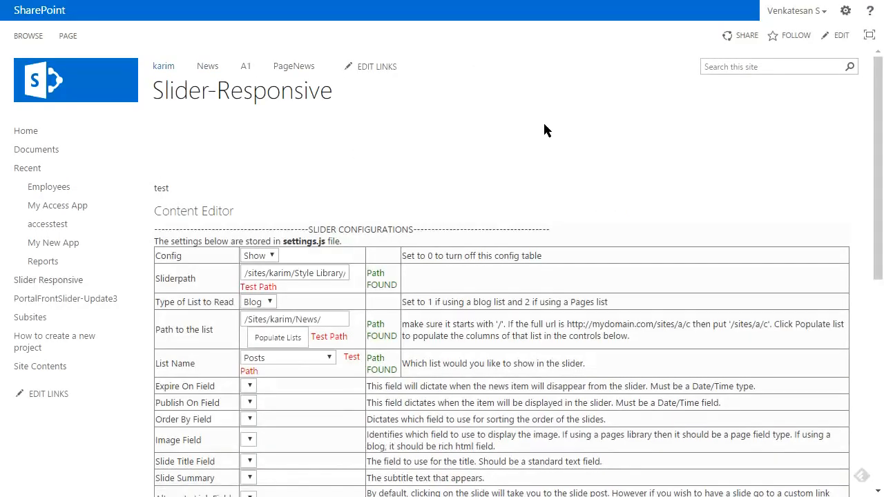
{"action": "scroll", "scroll_direction": "down", "scroll_amount": 3}
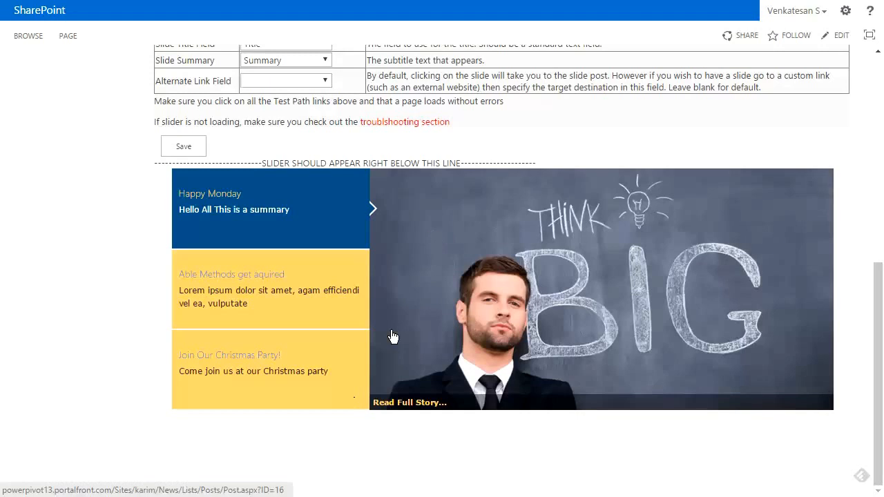
{"action": "mouse_move", "coordinate": [561, 279]}
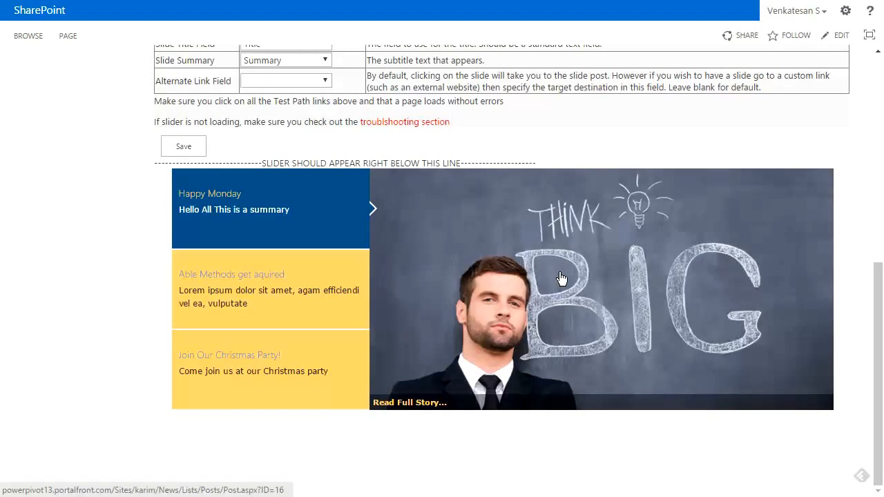
{"action": "mouse_move", "coordinate": [274, 233]}
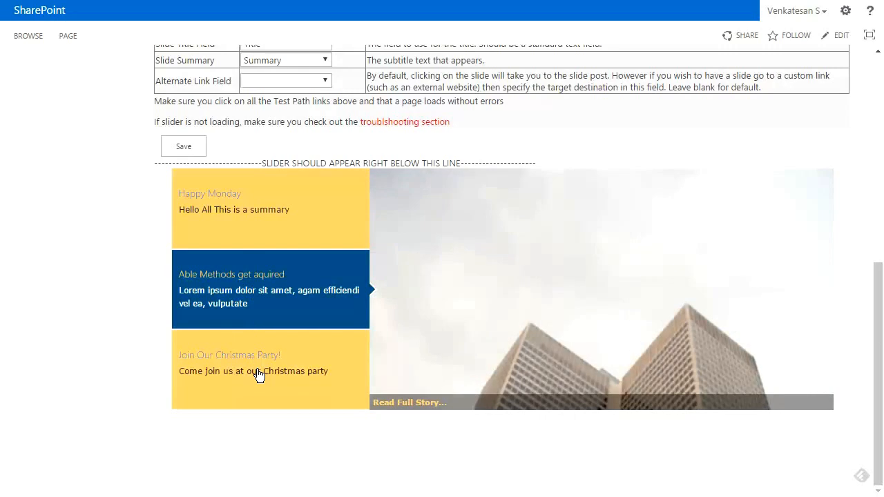
{"action": "mouse_move", "coordinate": [135, 268]}
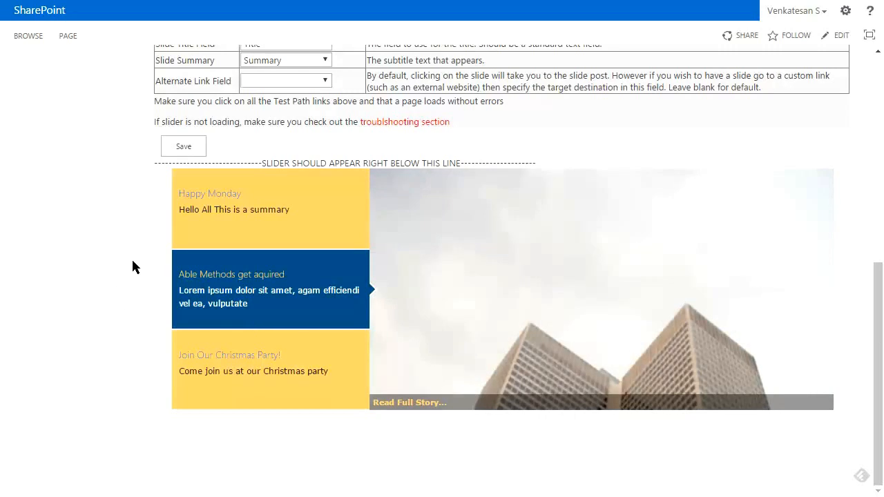
{"action": "mouse_move", "coordinate": [127, 219]}
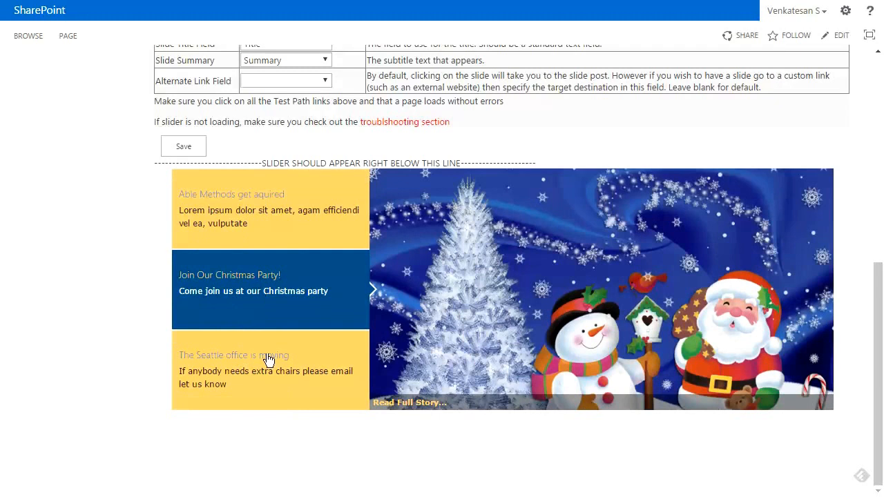
{"action": "mouse_move", "coordinate": [276, 219]}
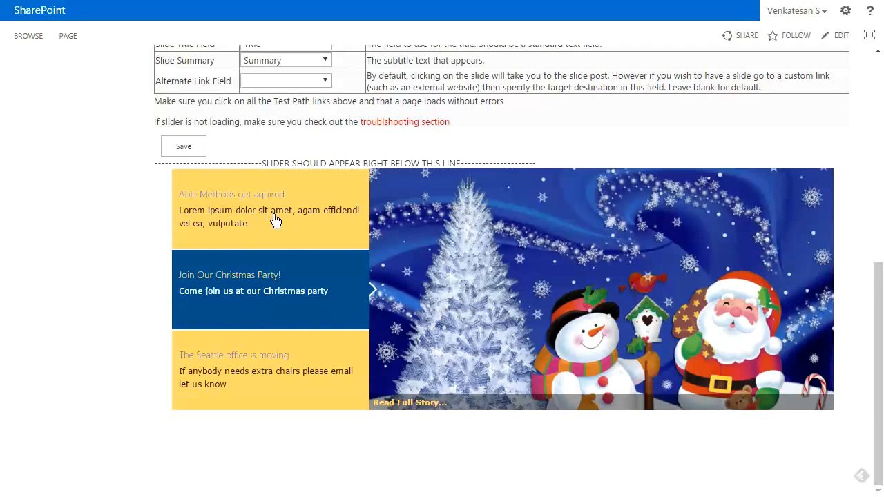
{"action": "mouse_move", "coordinate": [271, 216]}
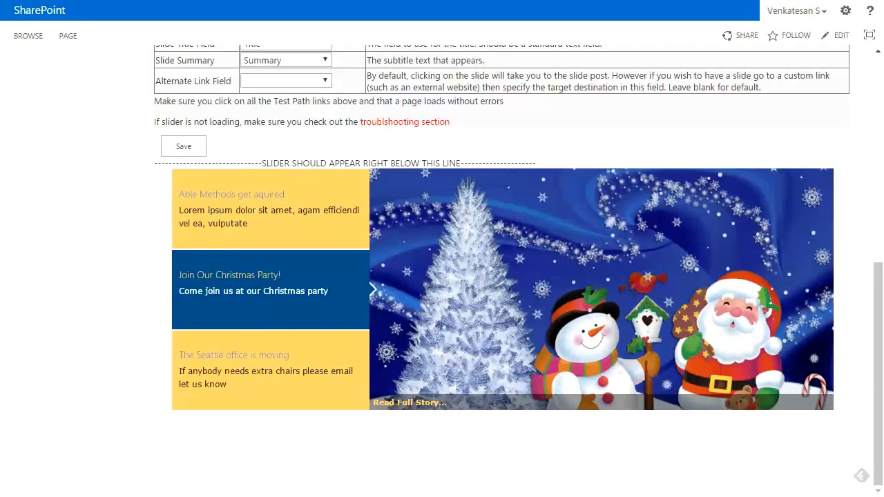
{"action": "mouse_move", "coordinate": [809, 439]}
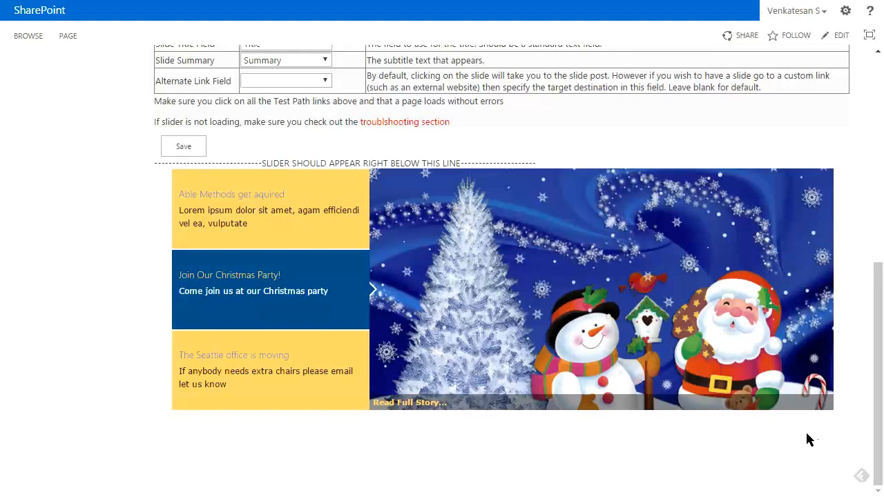
{"action": "mouse_move", "coordinate": [210, 153]}
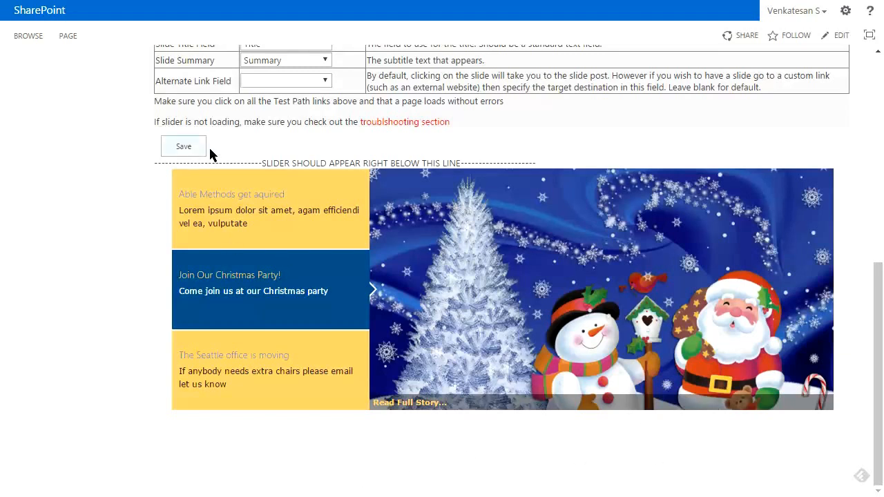
{"action": "mouse_move", "coordinate": [879, 246]}
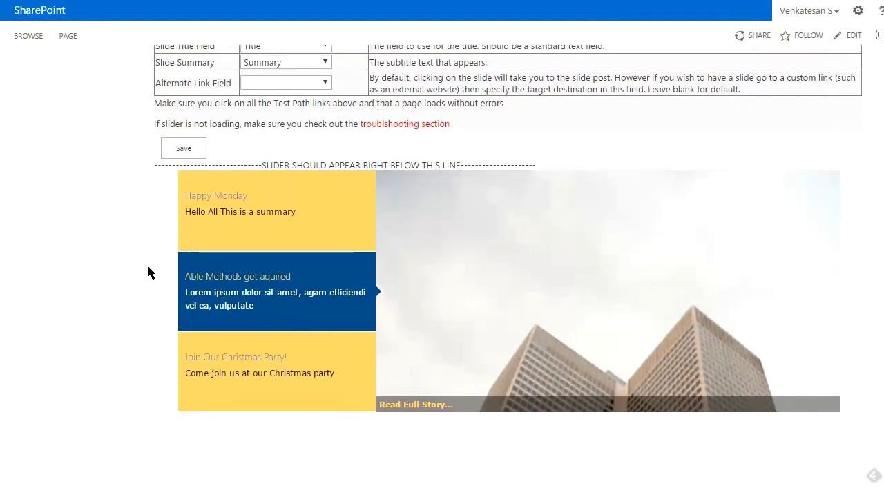
{"action": "mouse_move", "coordinate": [473, 422]}
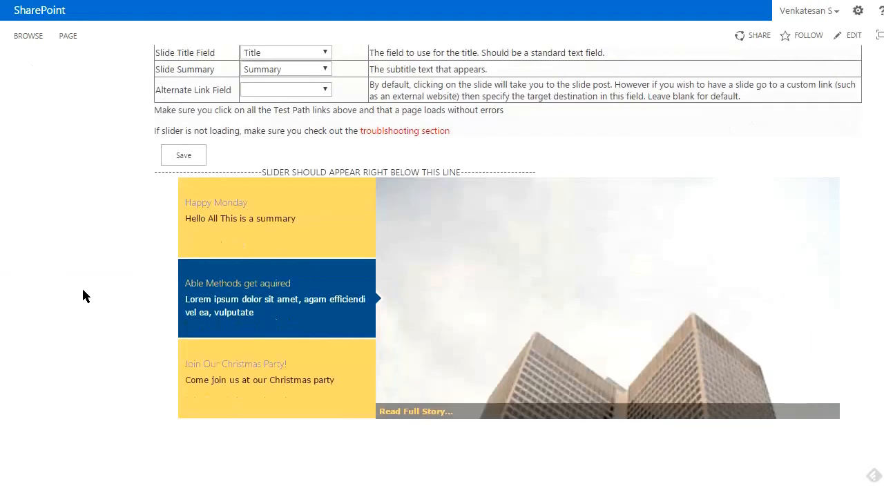
{"action": "scroll", "scroll_direction": "down", "scroll_amount": 3}
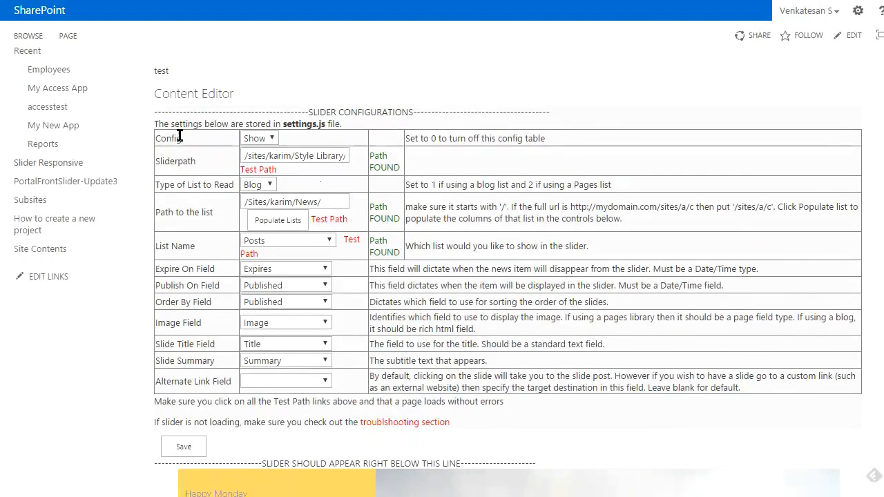
{"action": "mouse_move", "coordinate": [304, 107]}
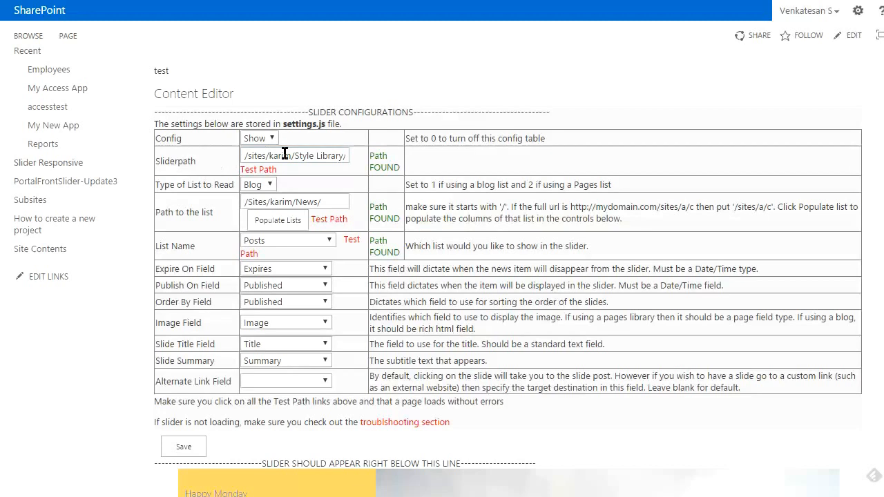
{"action": "double_click", "coordinate": [187, 185]}
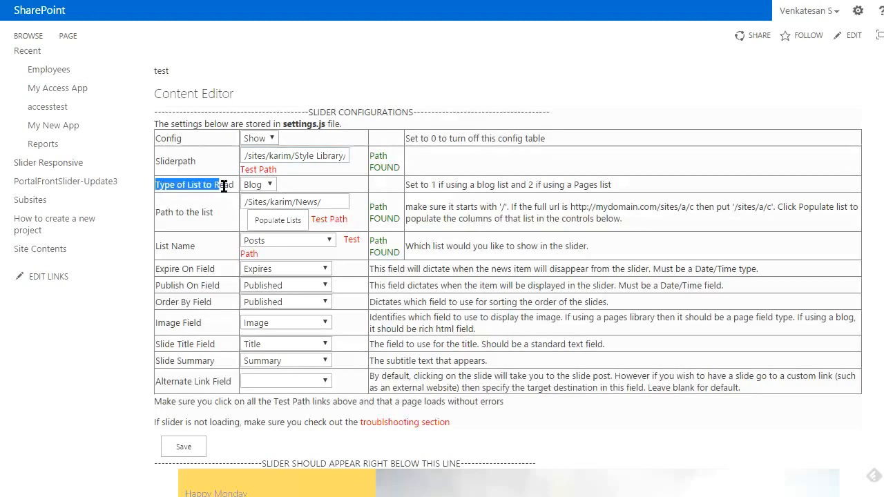
{"action": "left_click", "coordinate": [270, 183]}
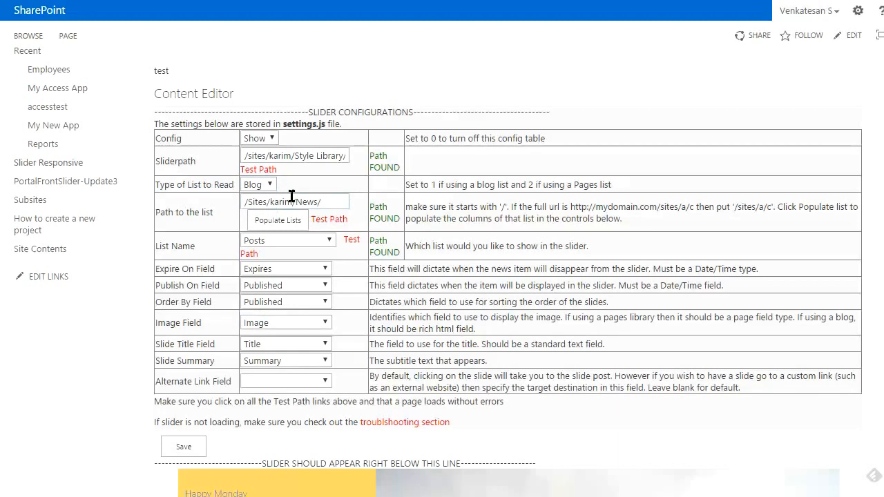
{"action": "mouse_move", "coordinate": [333, 202]}
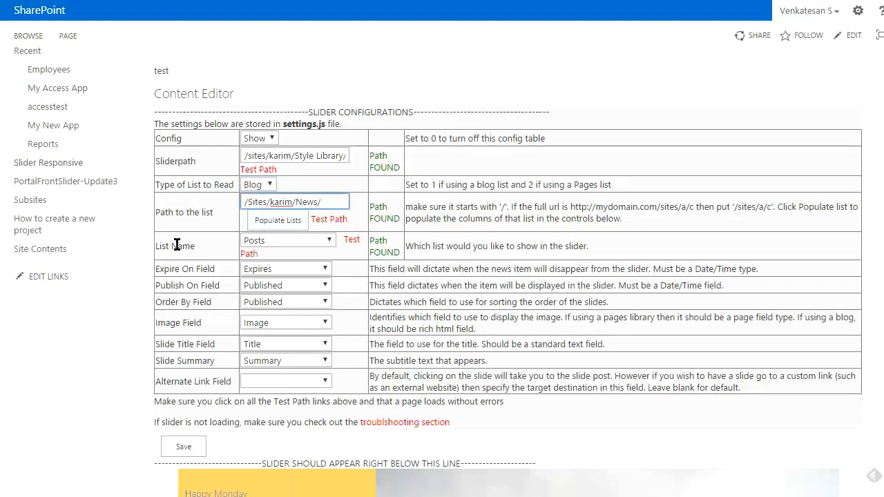
{"action": "mouse_move", "coordinate": [204, 251]}
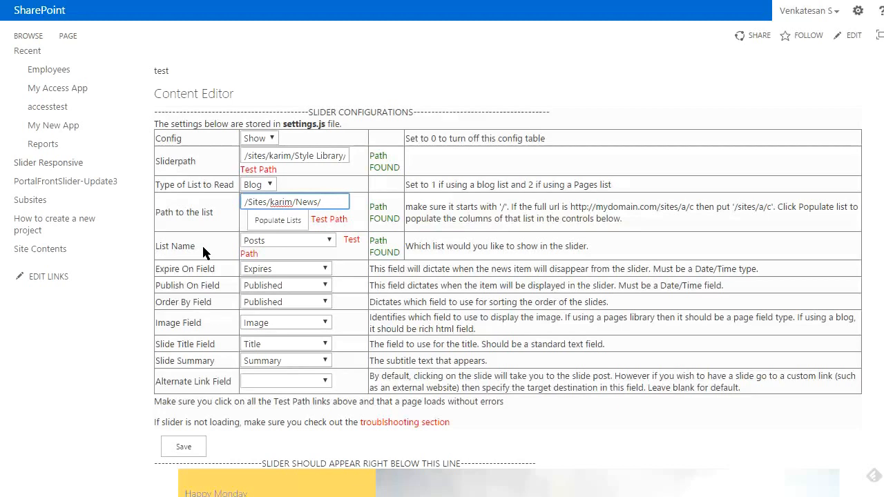
{"action": "mouse_move", "coordinate": [277, 245]}
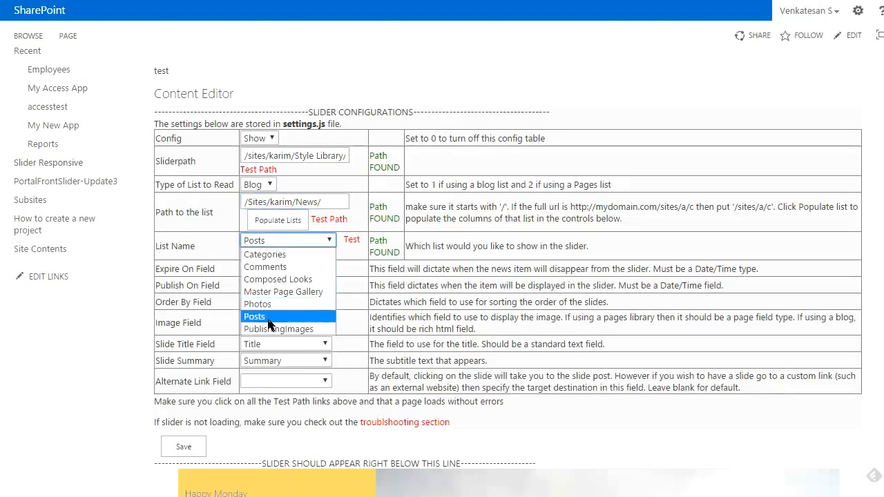
{"action": "left_click", "coordinate": [254, 317]}
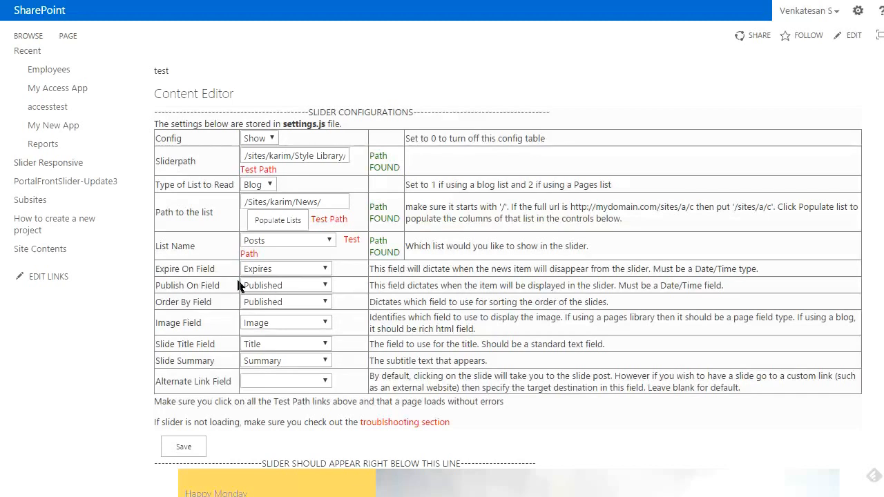
{"action": "left_click", "coordinate": [284, 301]}
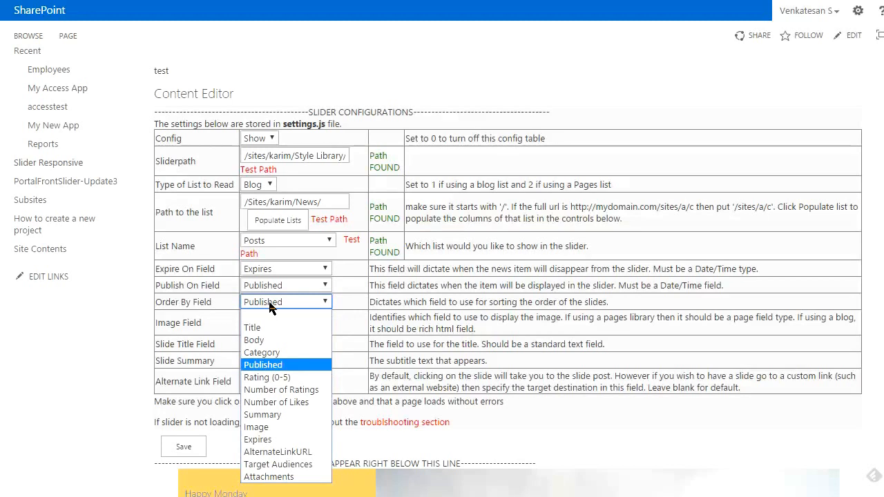
{"action": "mouse_move", "coordinate": [259, 370]}
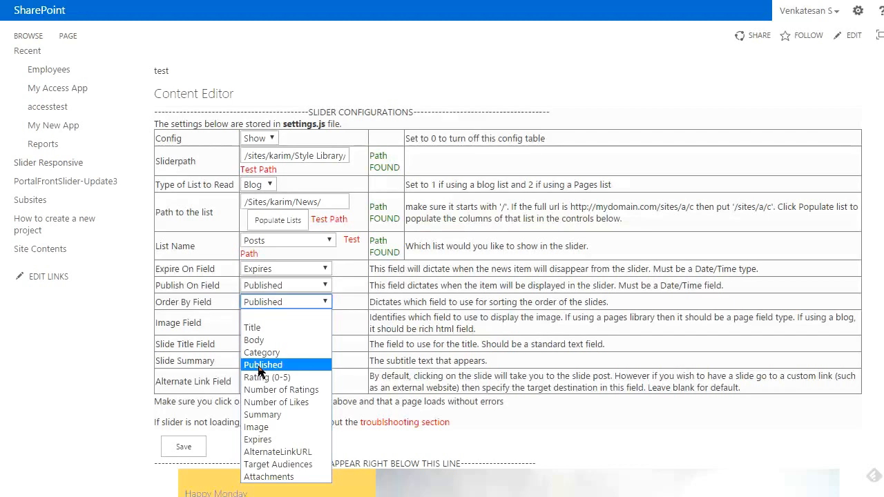
{"action": "left_click", "coordinate": [262, 365]}
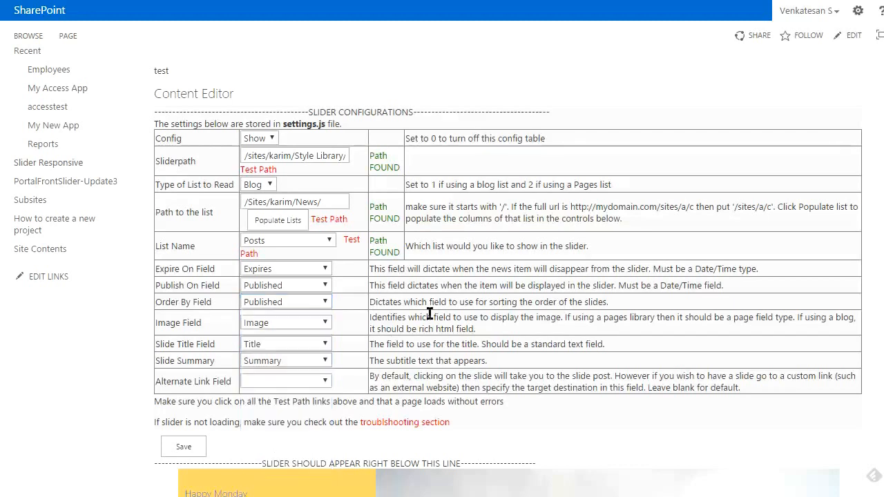
{"action": "mouse_move", "coordinate": [352, 305]}
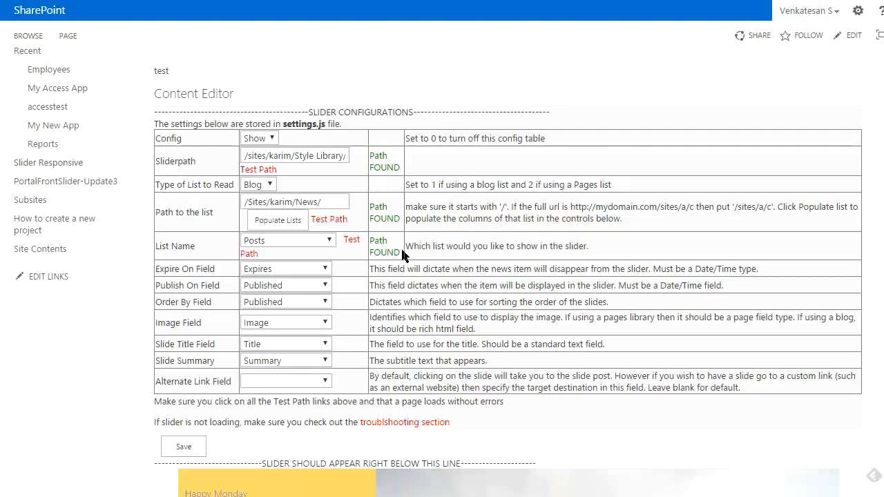
{"action": "mouse_move", "coordinate": [174, 317]}
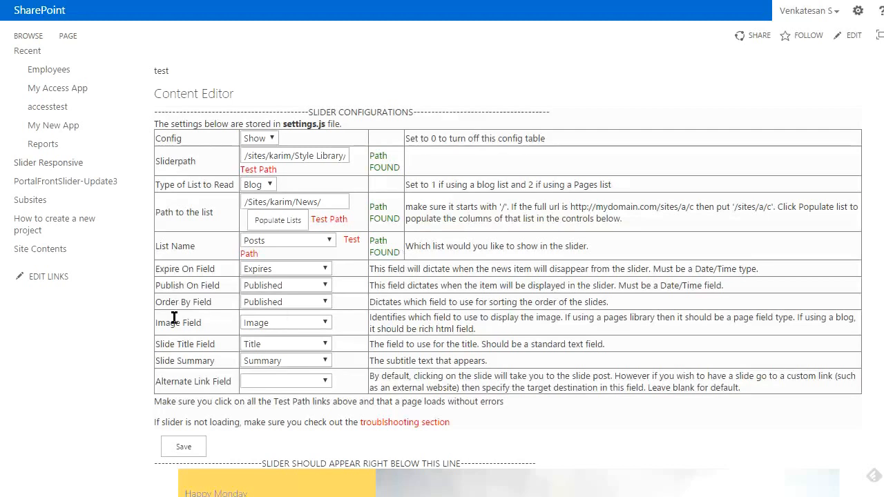
{"action": "mouse_move", "coordinate": [287, 348]}
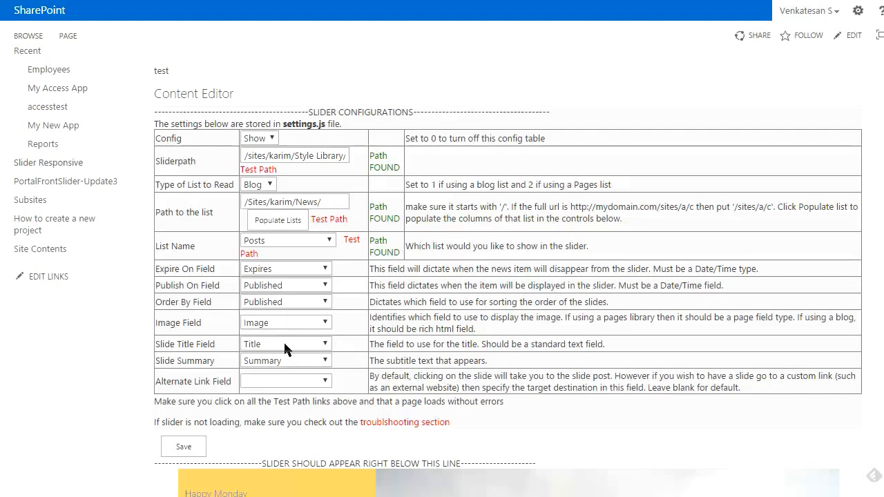
{"action": "mouse_move", "coordinate": [297, 387]}
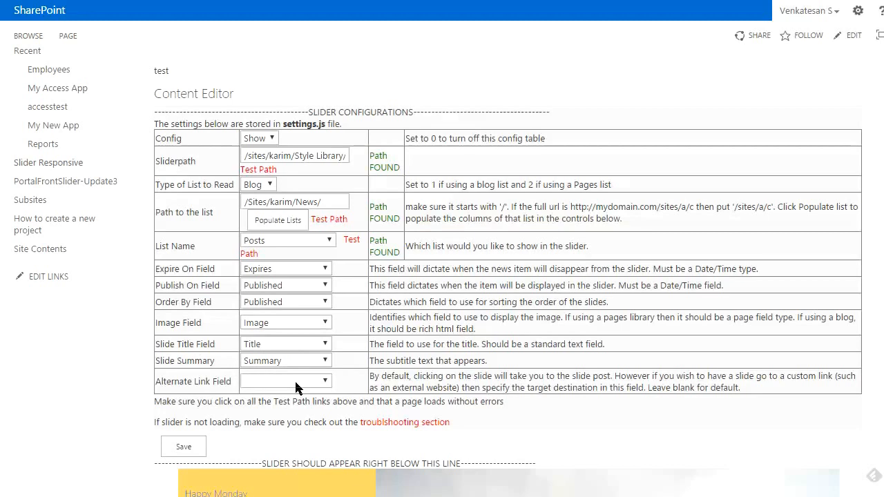
{"action": "left_click", "coordinate": [284, 381]}
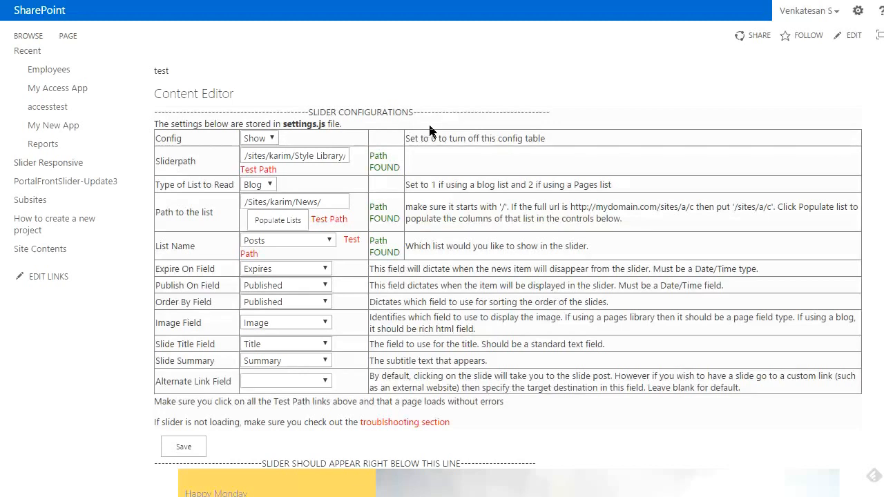
{"action": "mouse_move", "coordinate": [417, 132]}
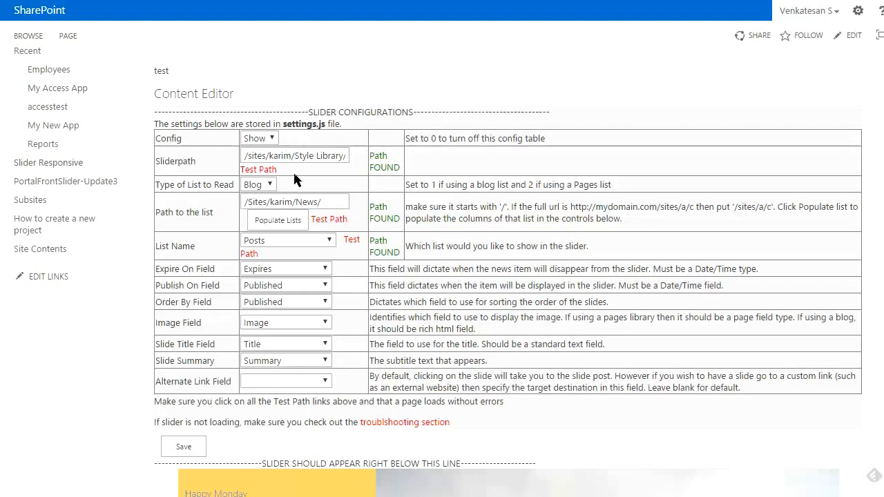
{"action": "scroll", "scroll_direction": "down", "scroll_amount": 3}
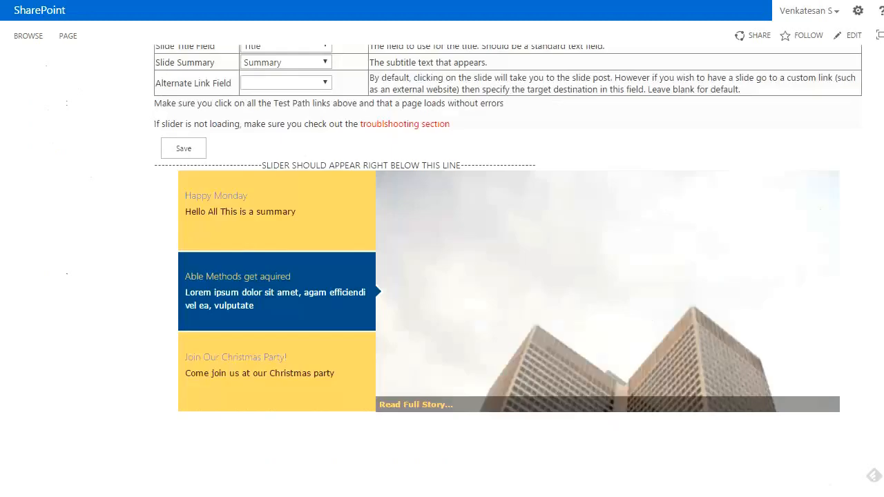
{"action": "mouse_move", "coordinate": [357, 216]}
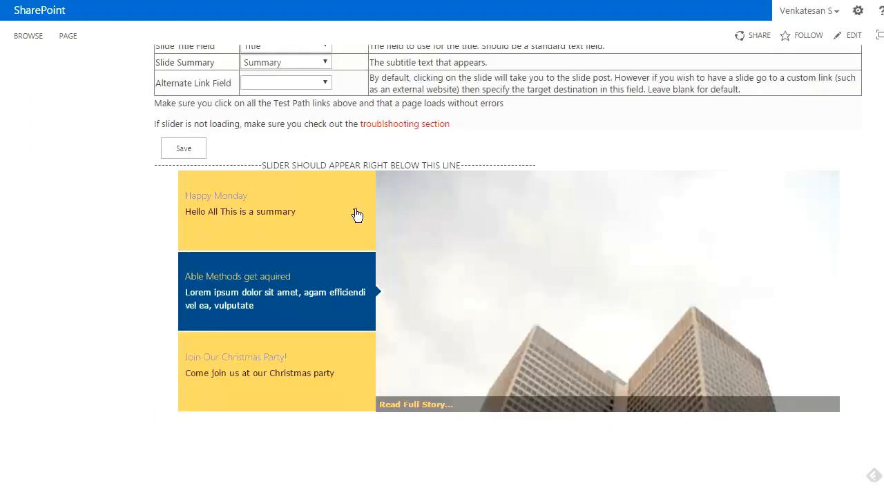
{"action": "mouse_move", "coordinate": [251, 192]}
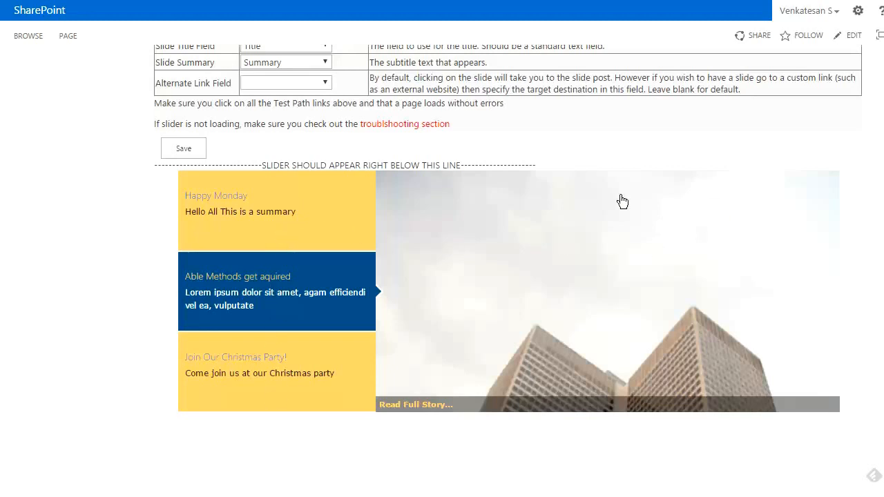
{"action": "mouse_move", "coordinate": [523, 284]}
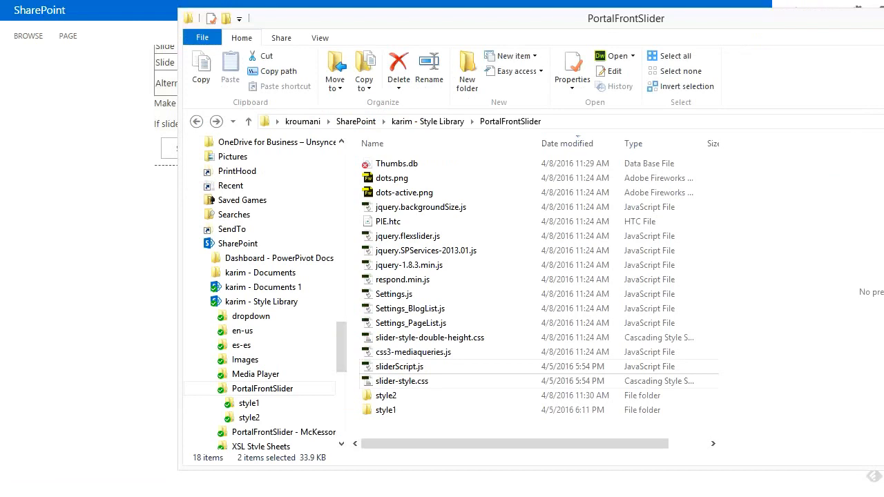
{"action": "mouse_move", "coordinate": [387, 435]}
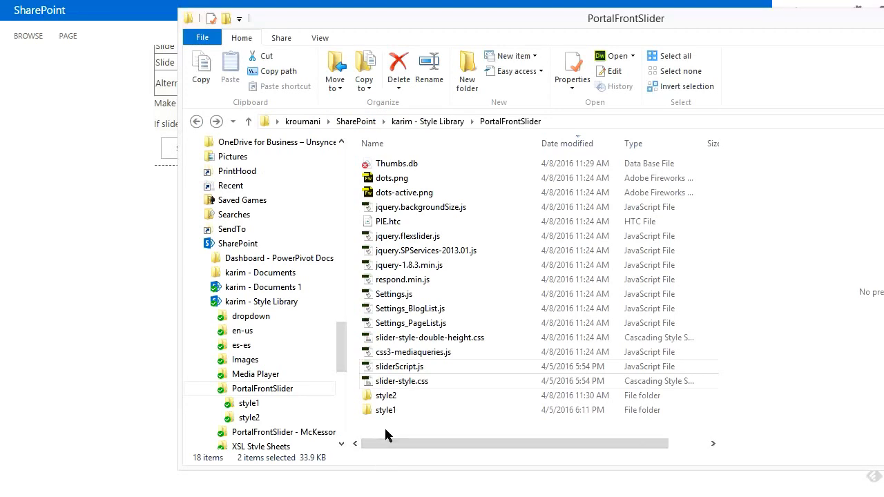
Copy all style2 files into PortalFrontSlider, replacing the seven same-named files
{"action": "left_click", "coordinate": [385, 410]}
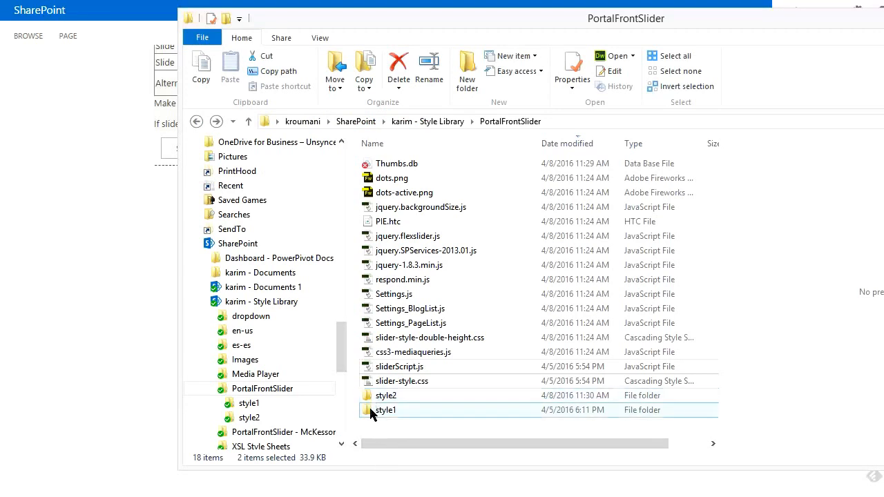
{"action": "left_click", "coordinate": [387, 409]}
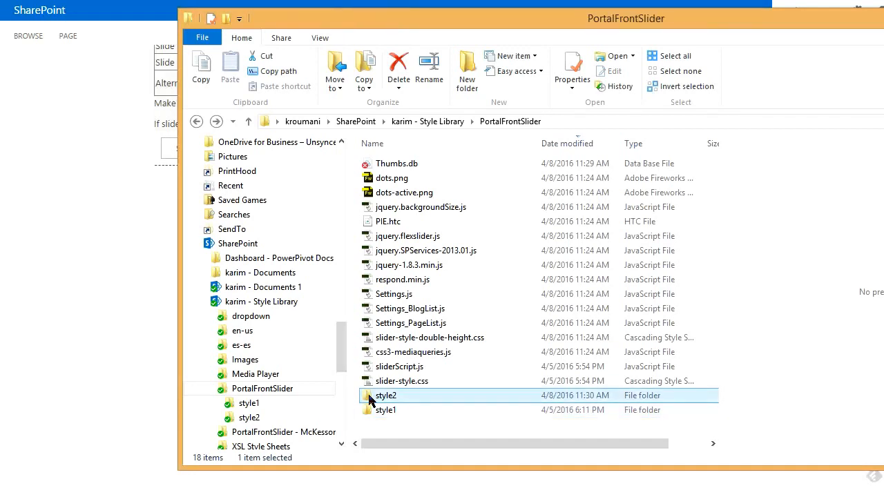
{"action": "double_click", "coordinate": [386, 395]}
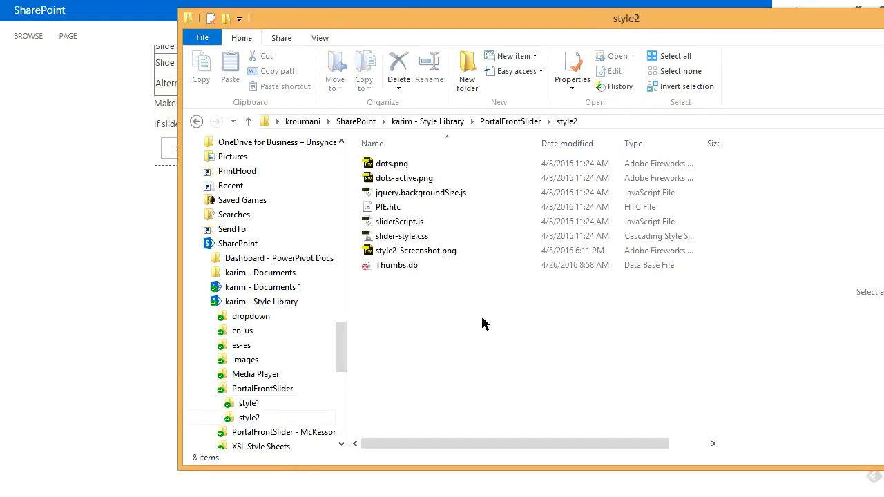
{"action": "left_click", "coordinate": [658, 56]}
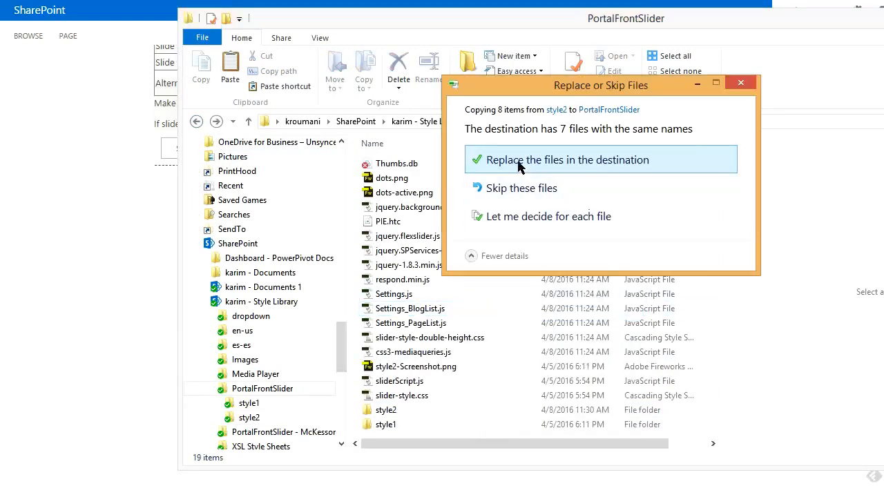
{"action": "left_click", "coordinate": [566, 160]}
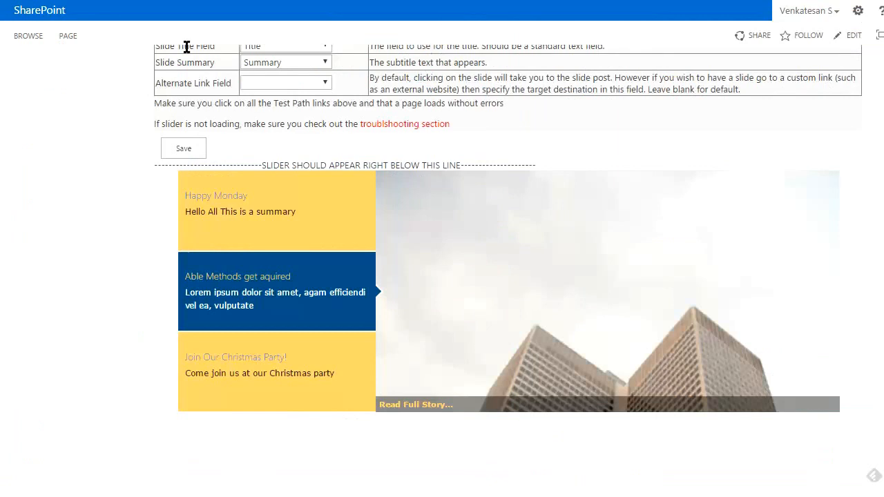
{"action": "mouse_move", "coordinate": [66, 124]}
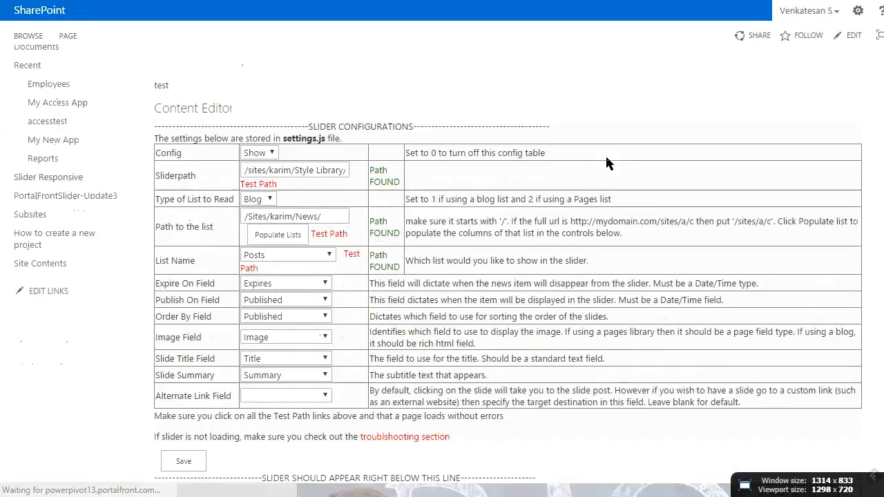
Browse the restyled slider to the Christmas Party slide and bring up the developer tools (F12)
{"action": "scroll", "scroll_direction": "down", "scroll_amount": 3}
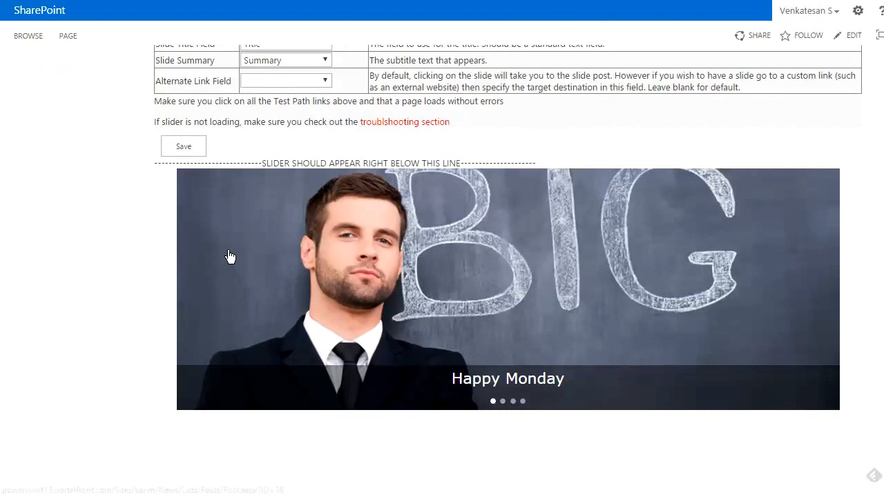
{"action": "mouse_move", "coordinate": [216, 187]}
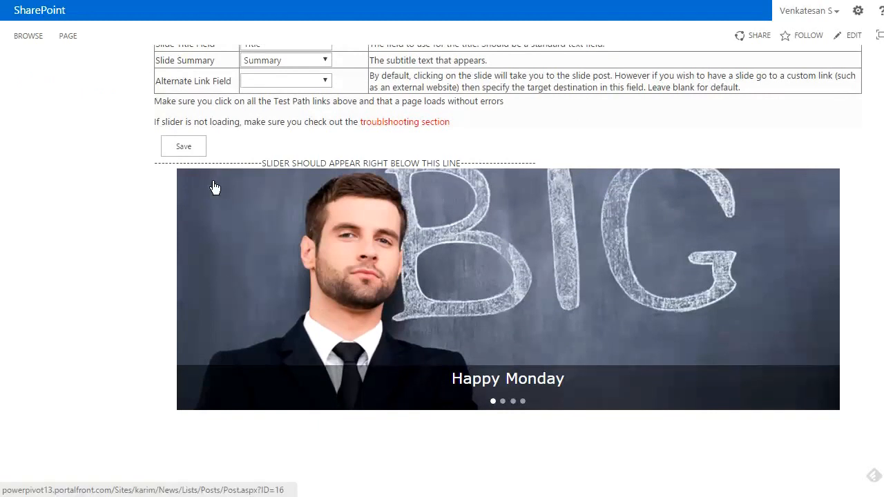
{"action": "mouse_move", "coordinate": [195, 192]}
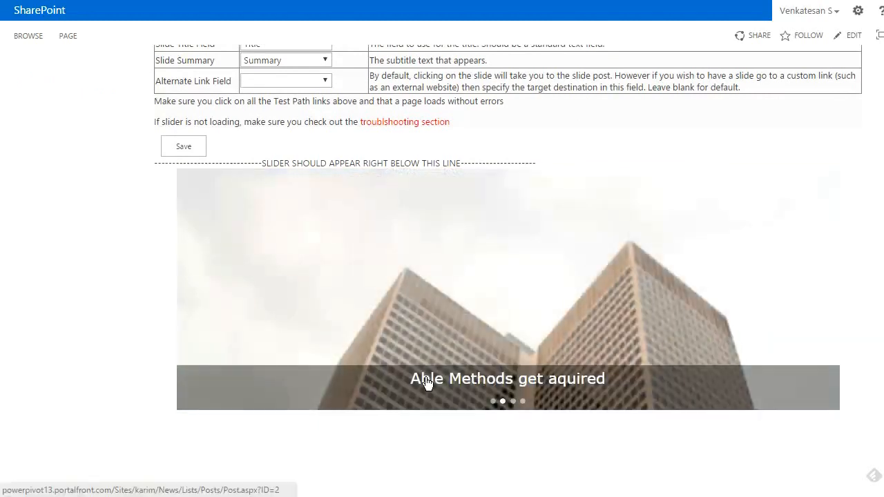
{"action": "mouse_move", "coordinate": [608, 392]}
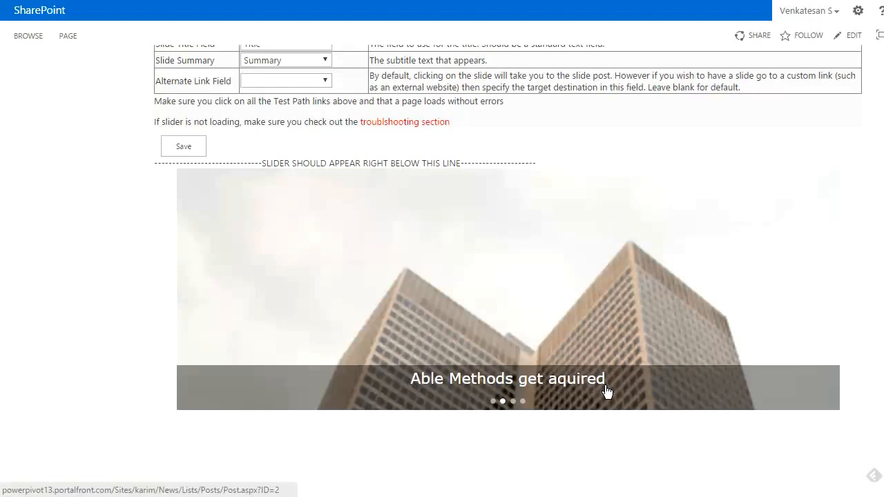
{"action": "mouse_move", "coordinate": [517, 412]}
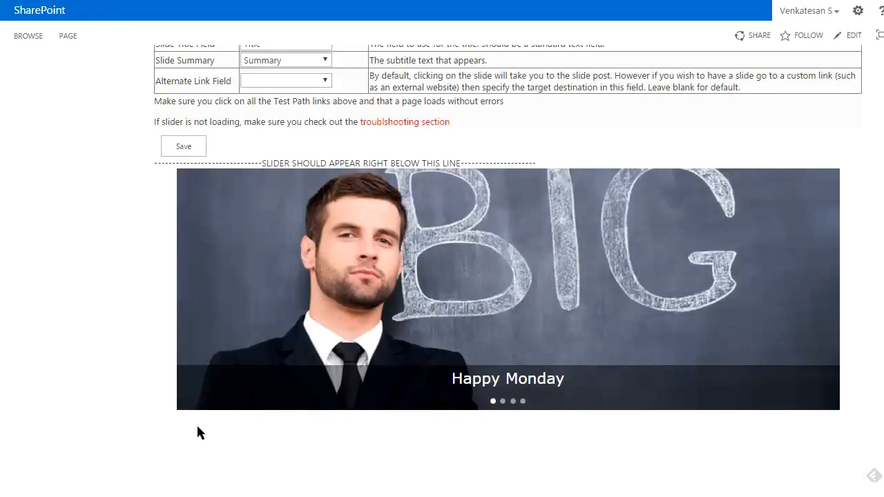
{"action": "mouse_move", "coordinate": [152, 426]}
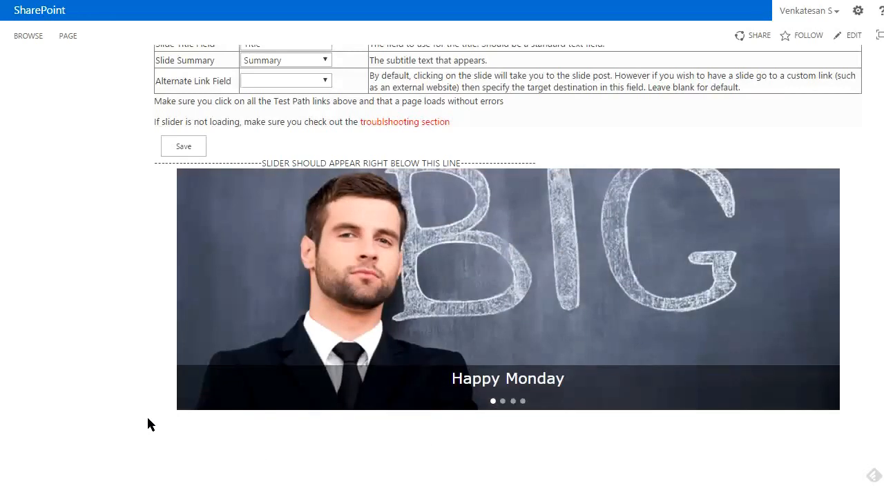
{"action": "mouse_move", "coordinate": [152, 417]}
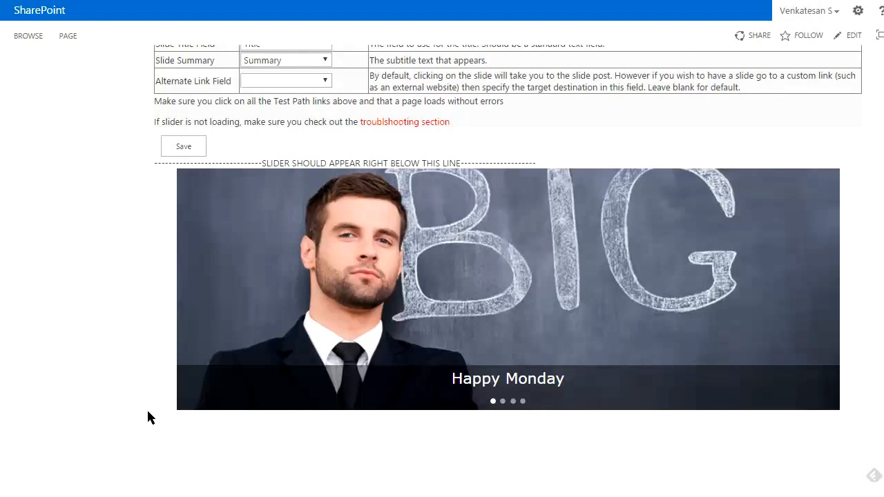
{"action": "mouse_move", "coordinate": [329, 345]}
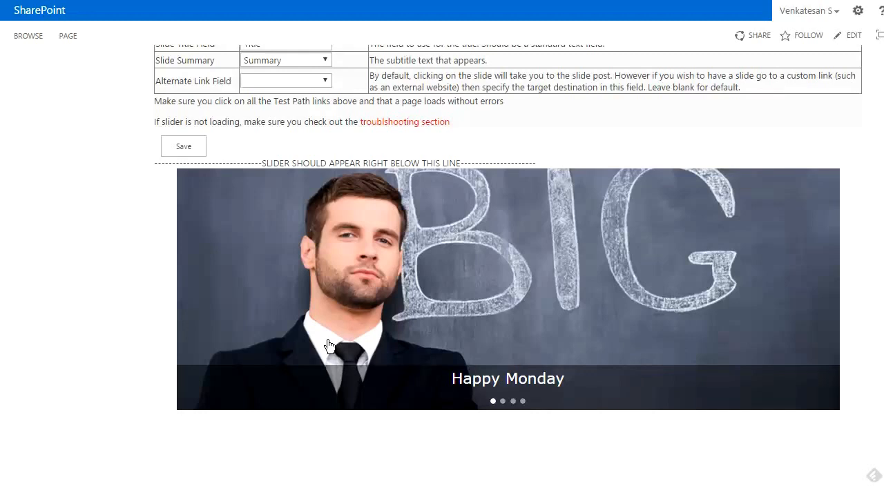
{"action": "mouse_move", "coordinate": [295, 289]}
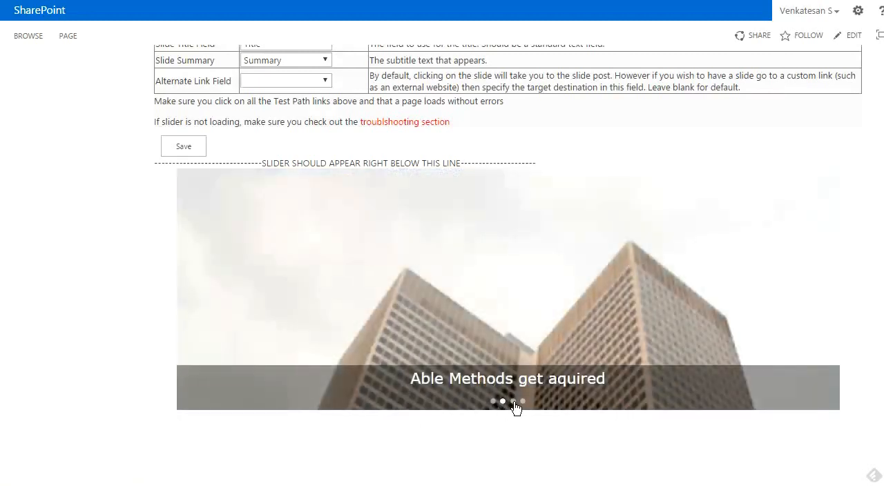
{"action": "left_click", "coordinate": [513, 400]}
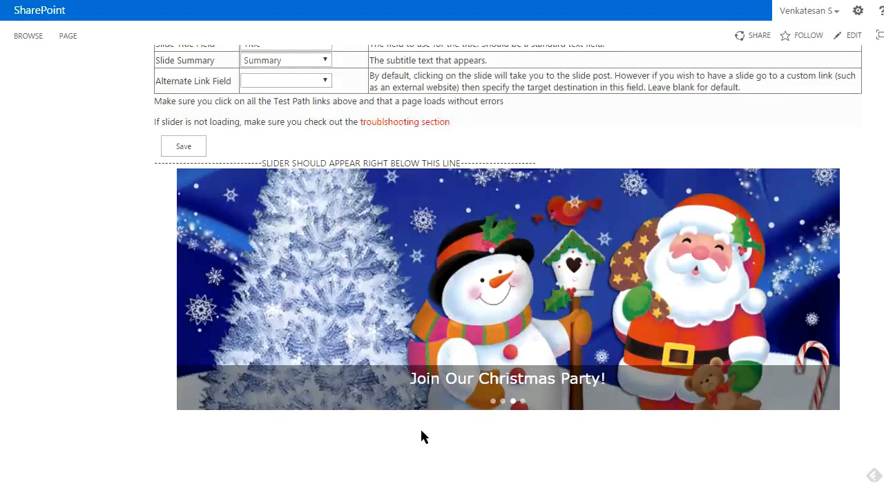
{"action": "mouse_move", "coordinate": [416, 388]}
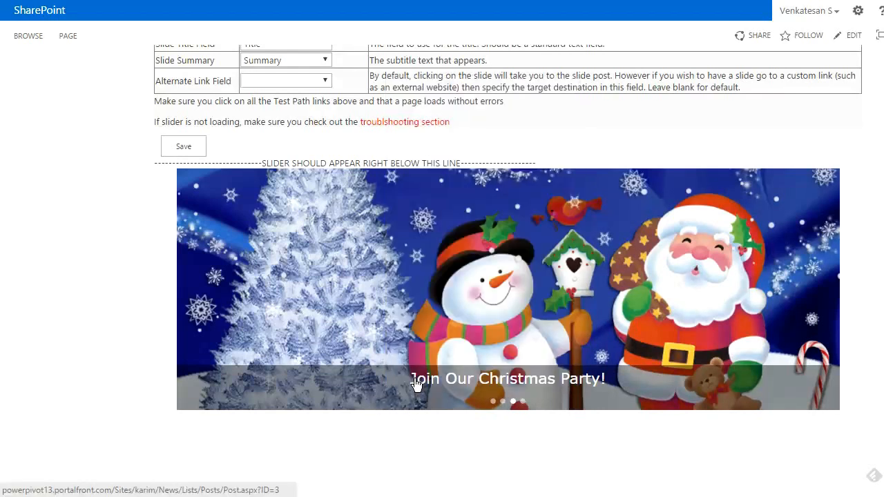
{"action": "key", "text": "F12"}
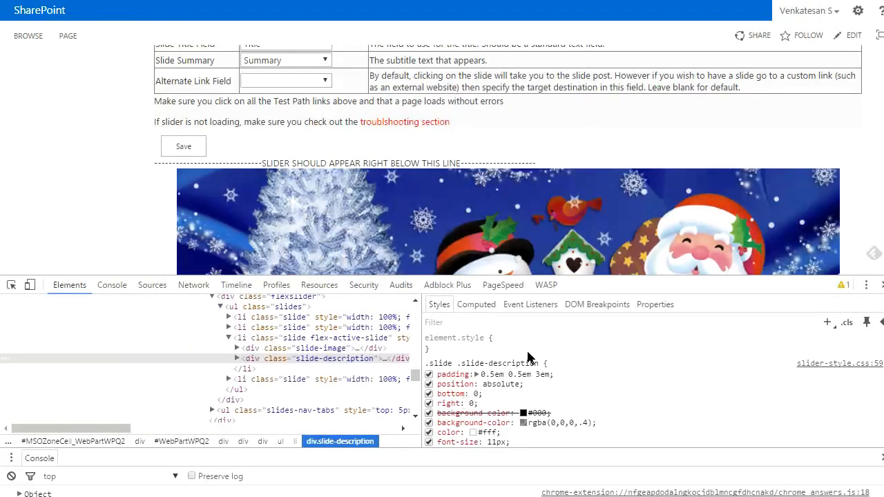
Inspect the slides-nav-tabs element and set its background-color to yellow
{"action": "scroll", "scroll_direction": "down", "scroll_amount": 3}
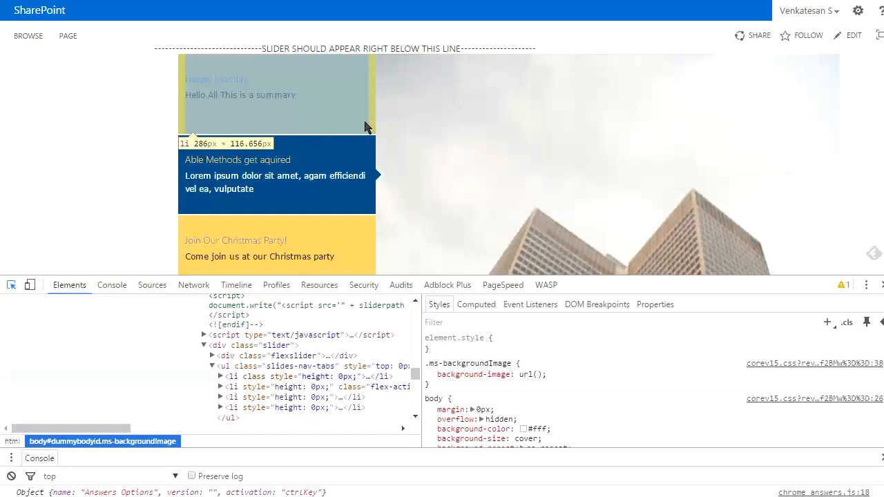
{"action": "left_click", "coordinate": [11, 285]}
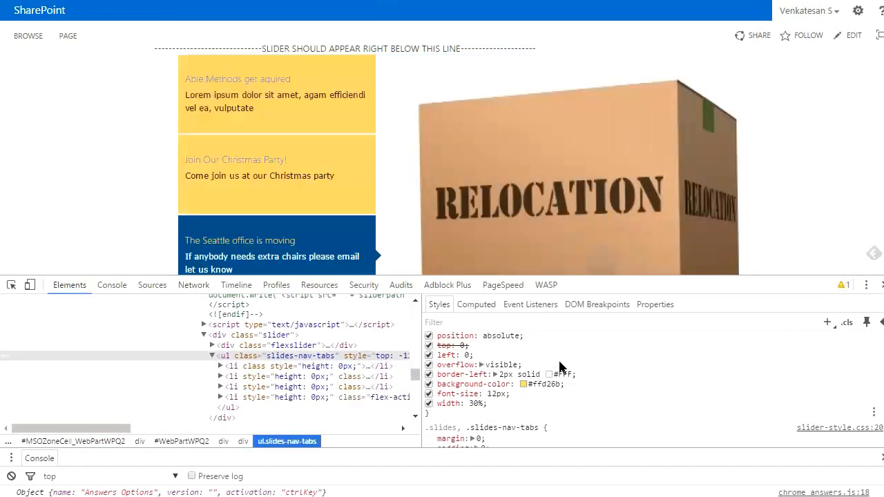
{"action": "double_click", "coordinate": [539, 384]}
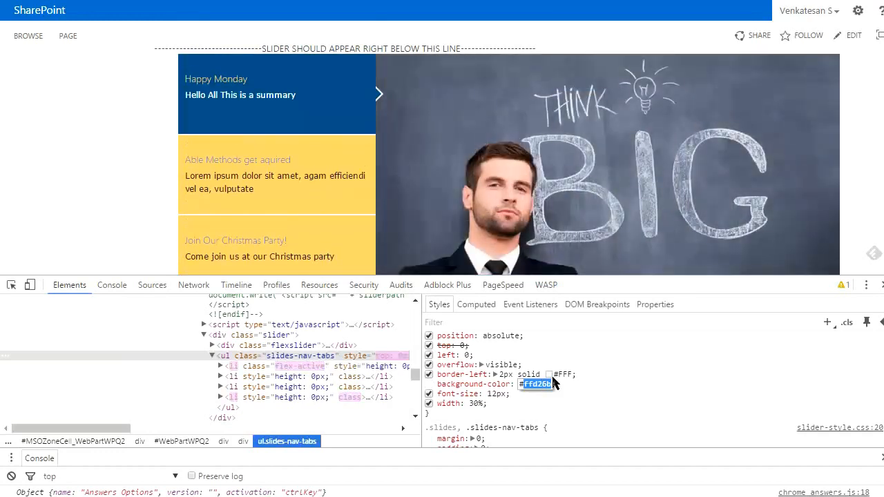
{"action": "type", "text": "yellow"}
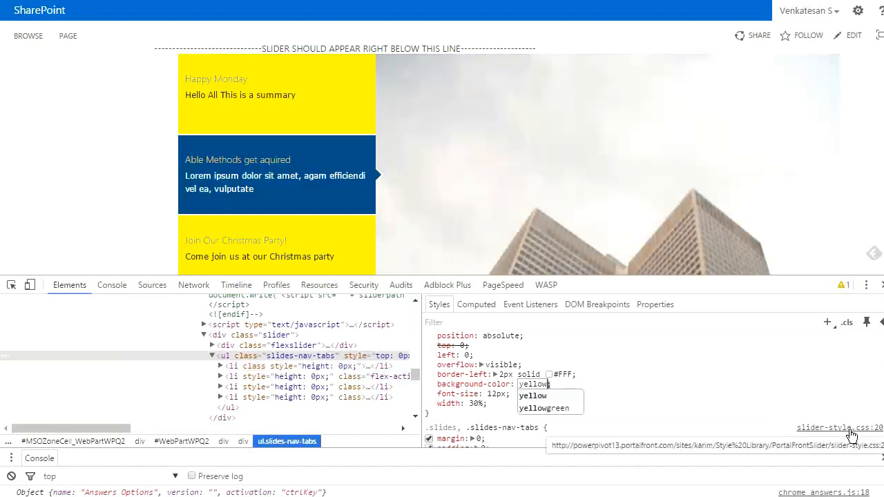
{"action": "mouse_move", "coordinate": [799, 434]}
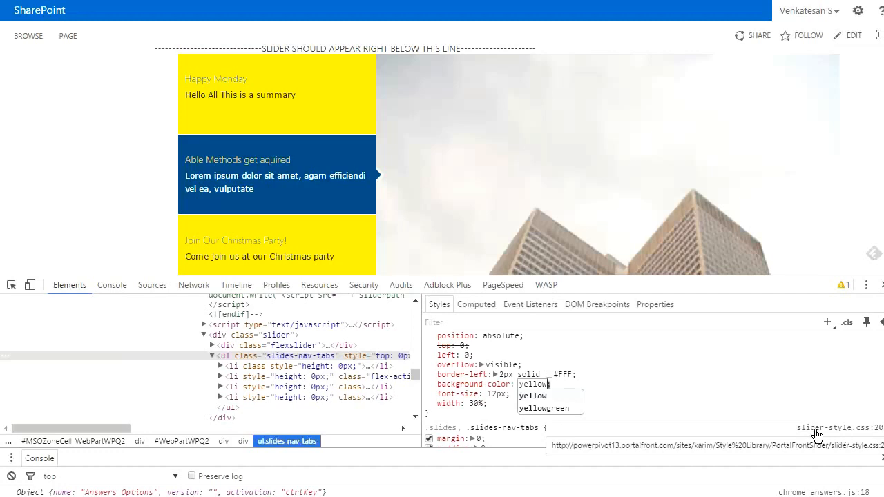